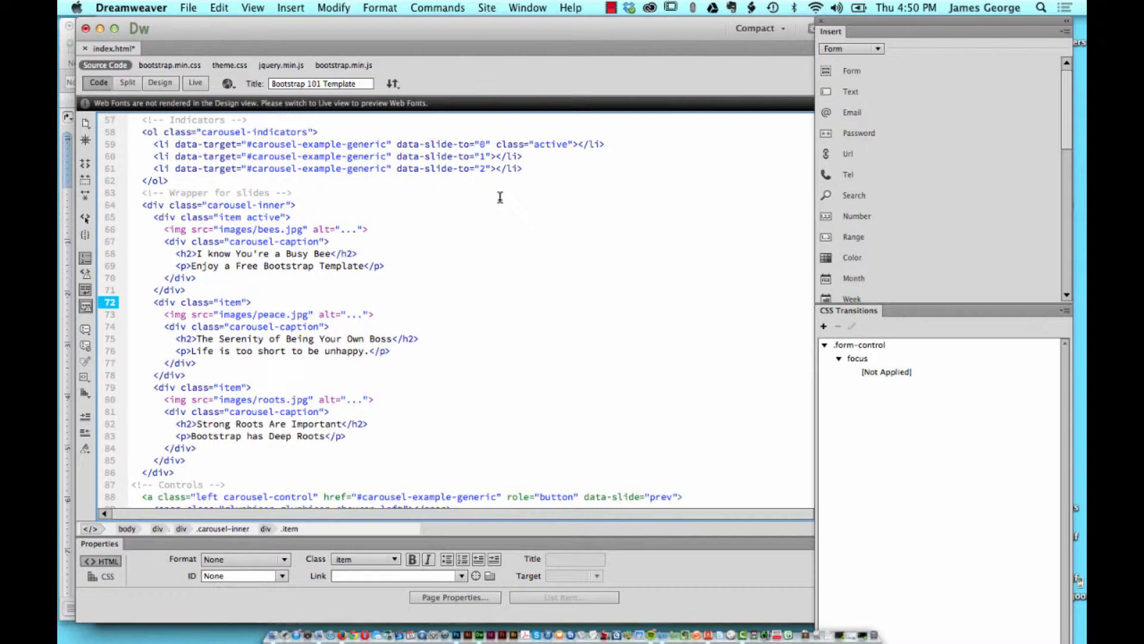
Preview the page in the browser and return to Dreamweaver.
key("Cmd+Tab")
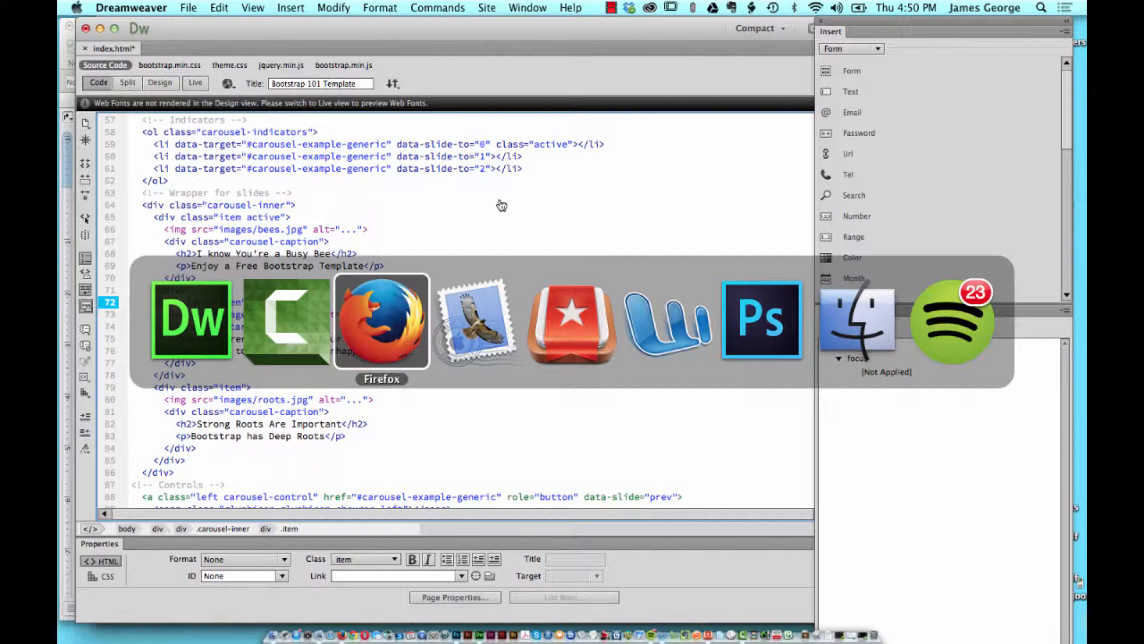
left_click(381, 321)
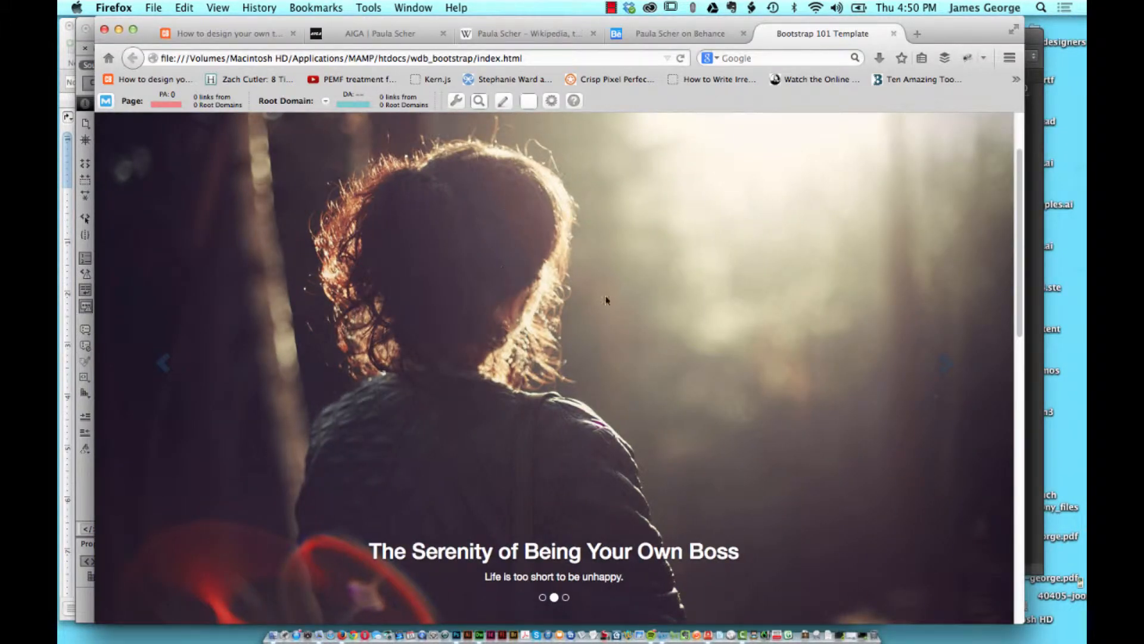
mouse_move(429, 310)
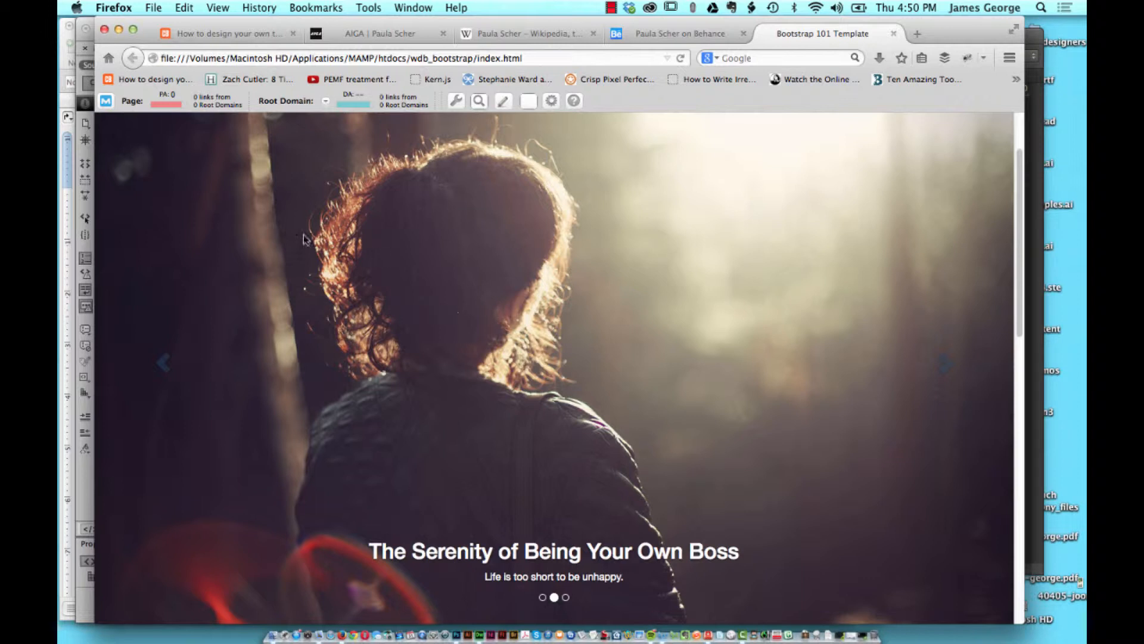
mouse_move(400, 571)
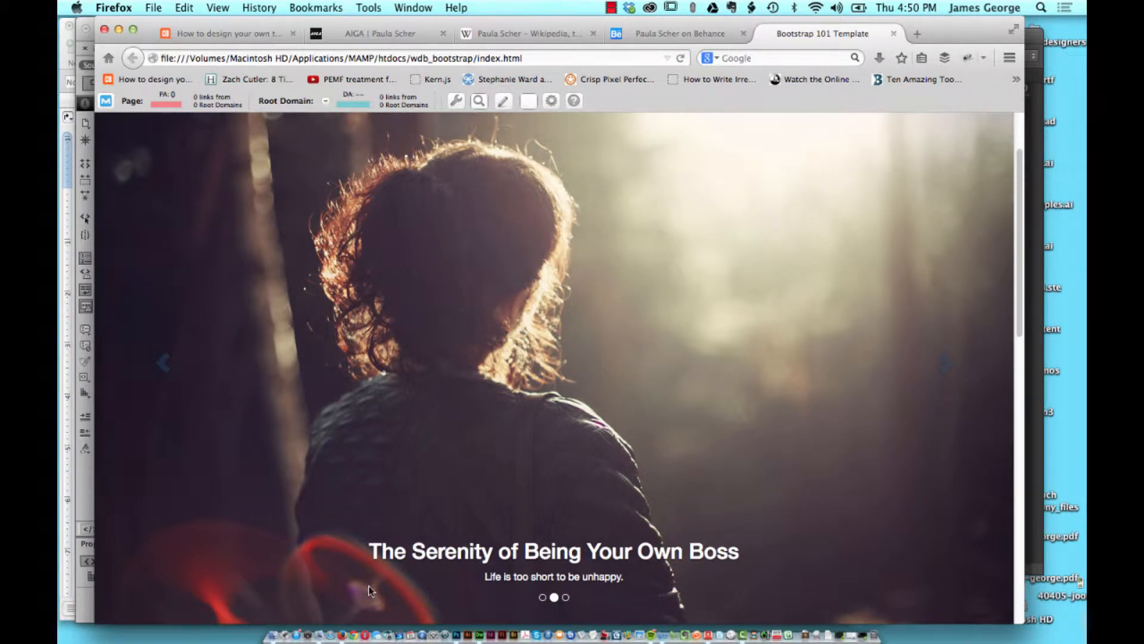
mouse_move(473, 608)
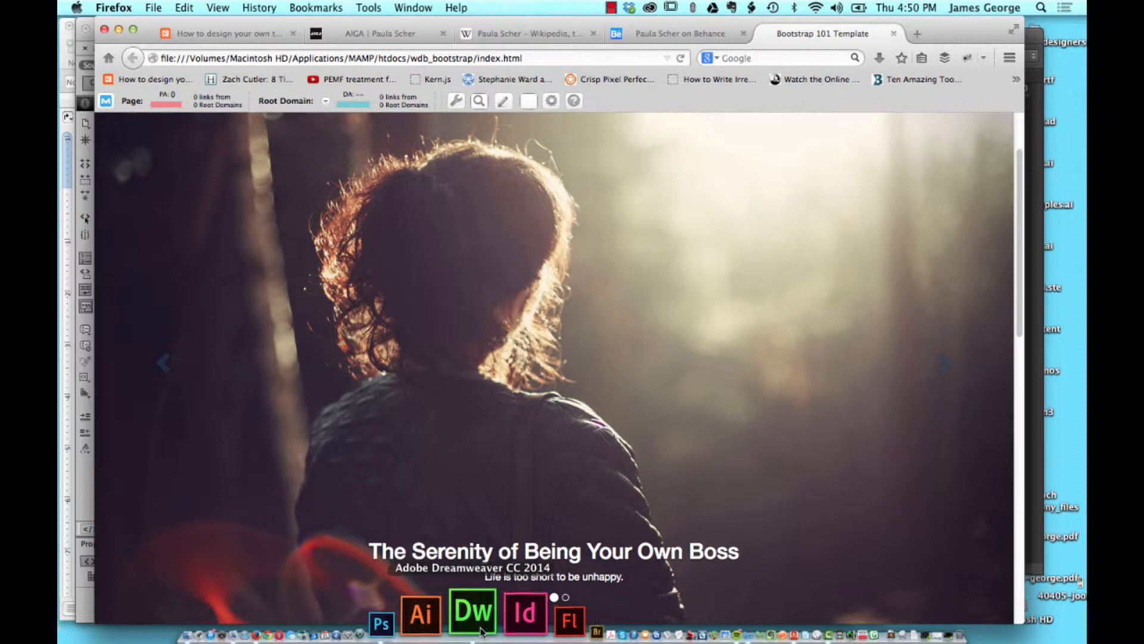
left_click(472, 607)
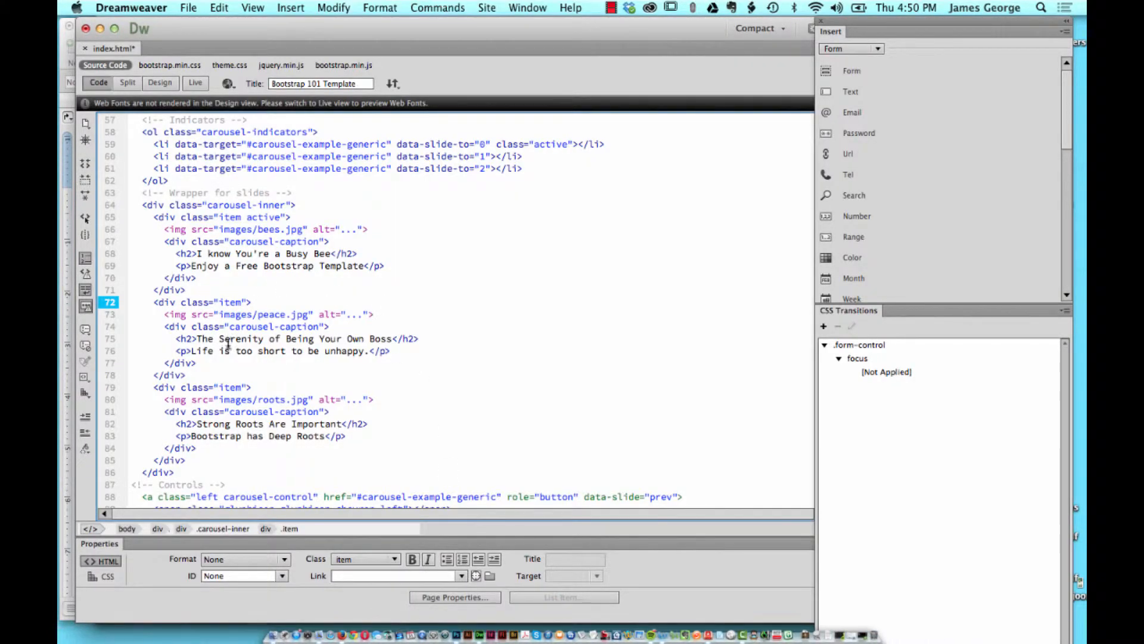
Add class="text-left" to the Busy Bee slide's h2 heading.
left_click(193, 339)
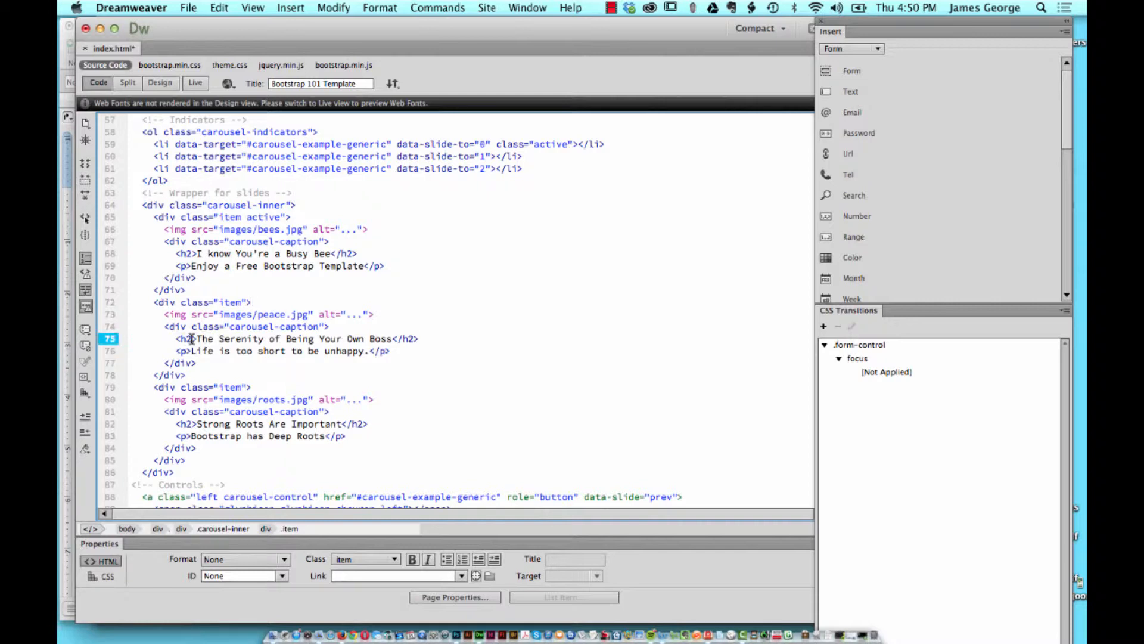
left_click(186, 337)
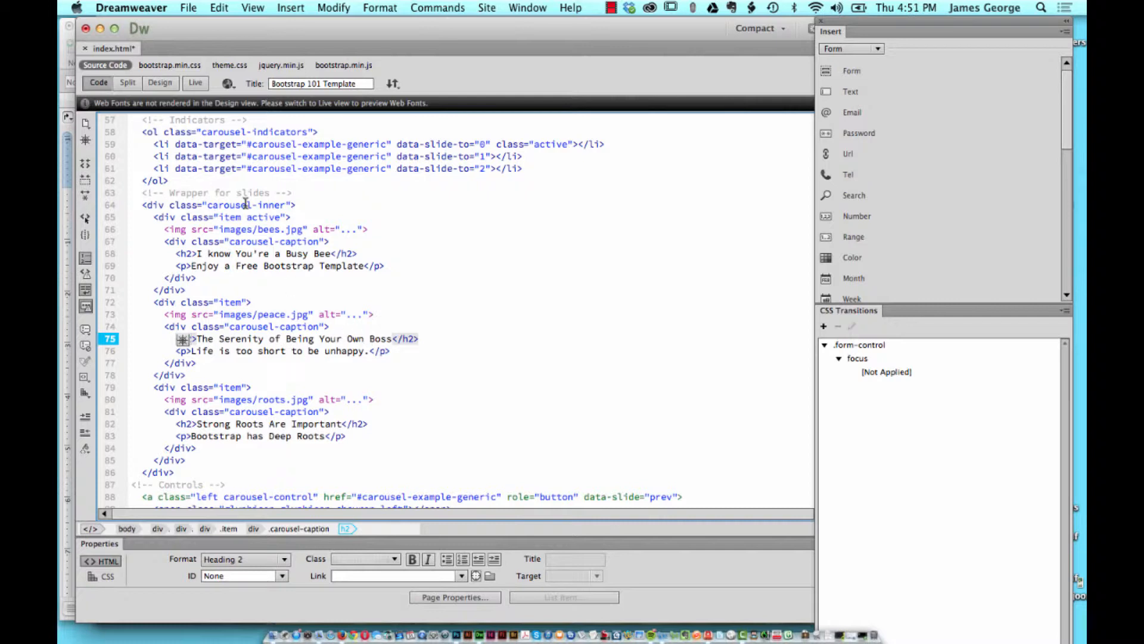
left_click(196, 252)
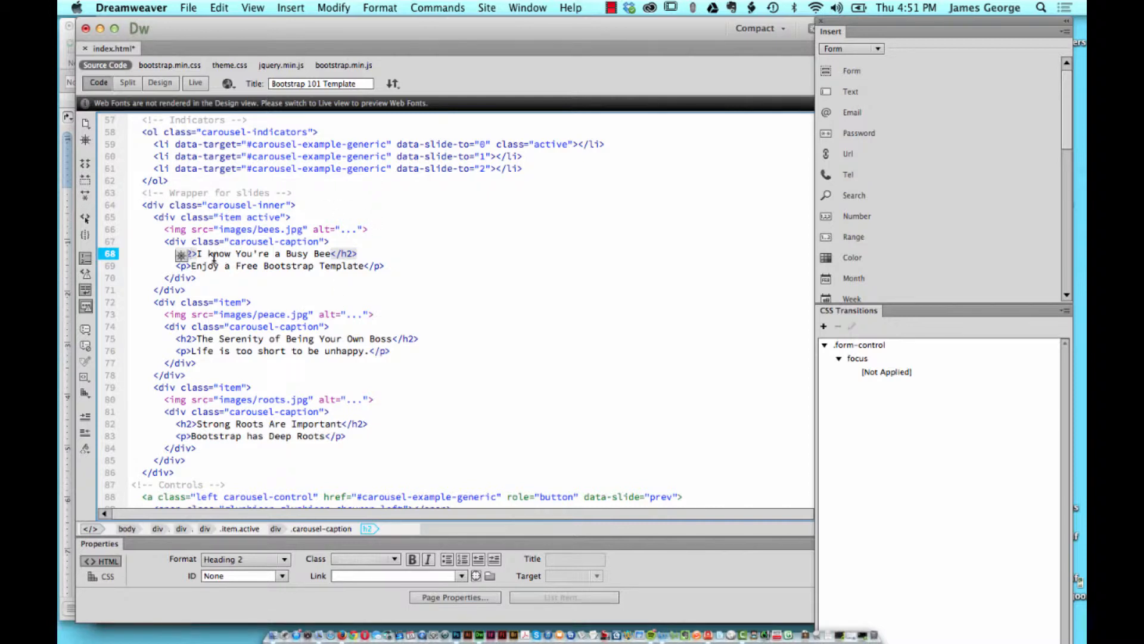
left_click(385, 266)
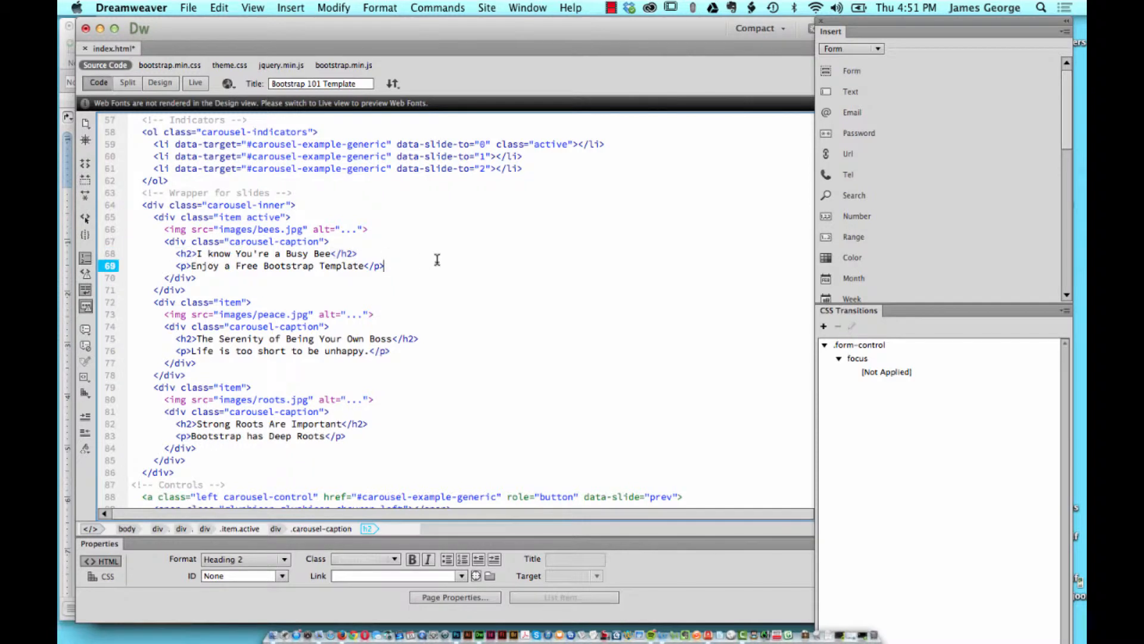
left_click(328, 253)
type(" class=\"")
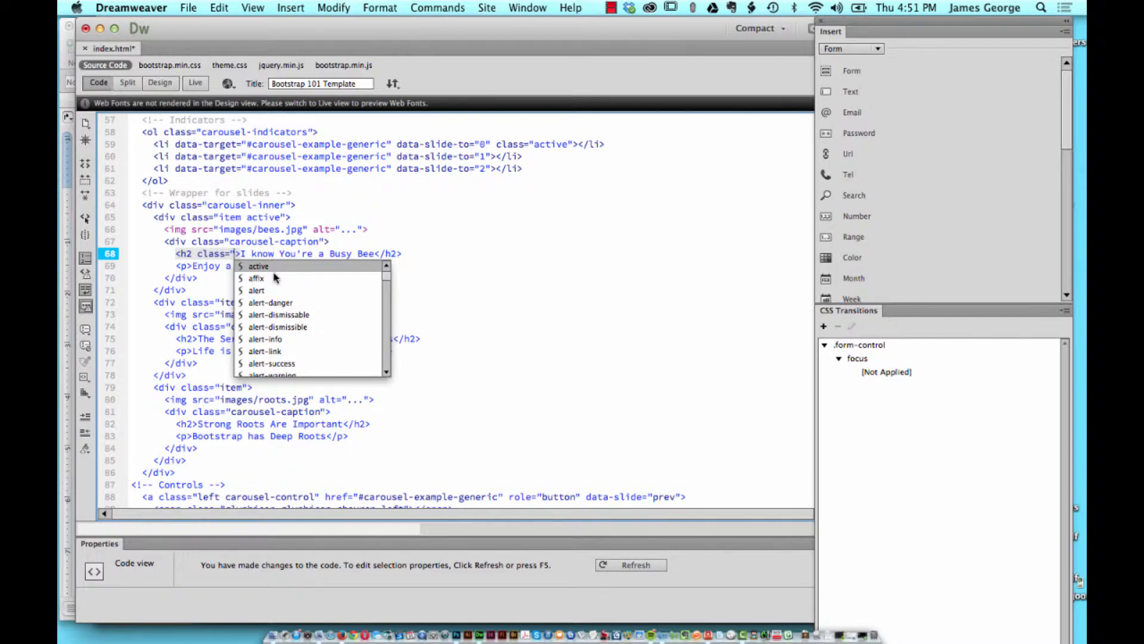
type("text-left")
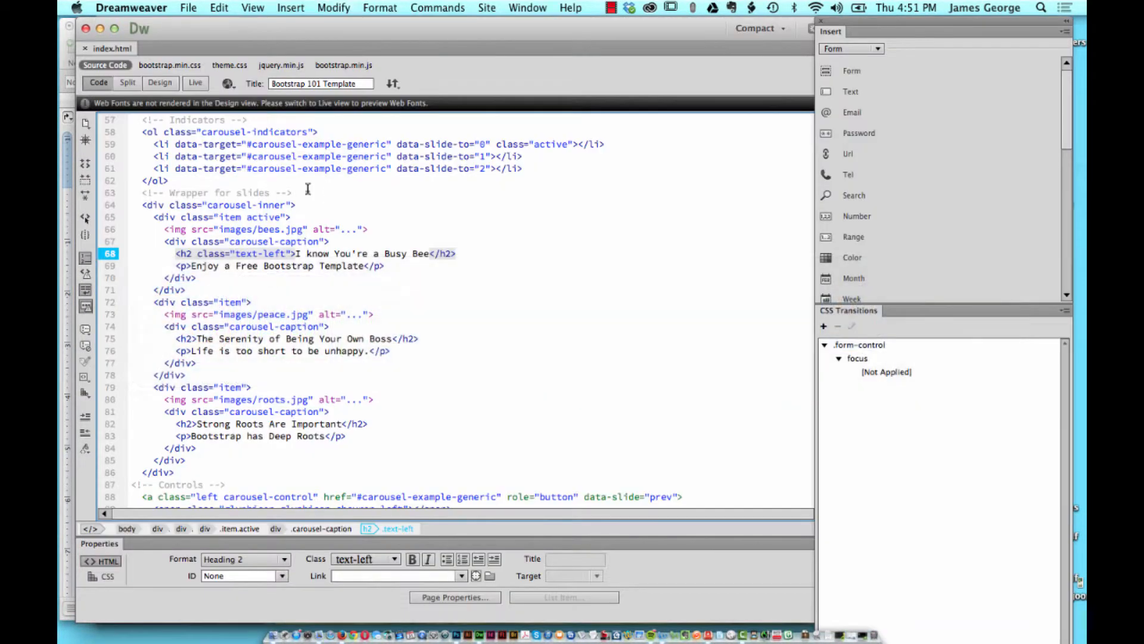
double_click(274, 252)
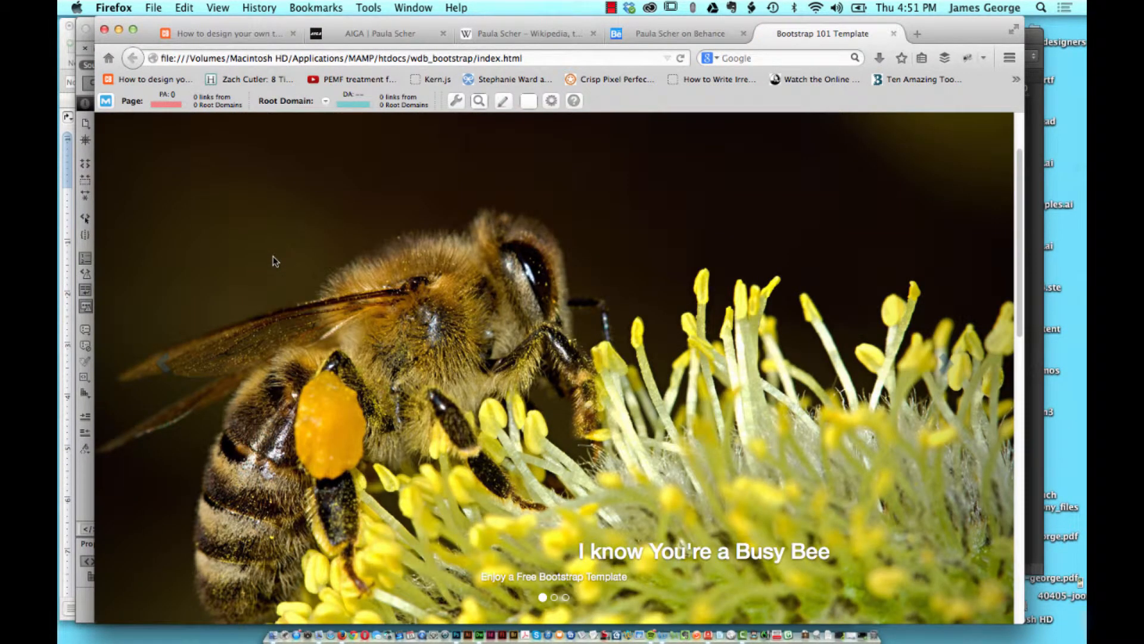
mouse_move(563, 550)
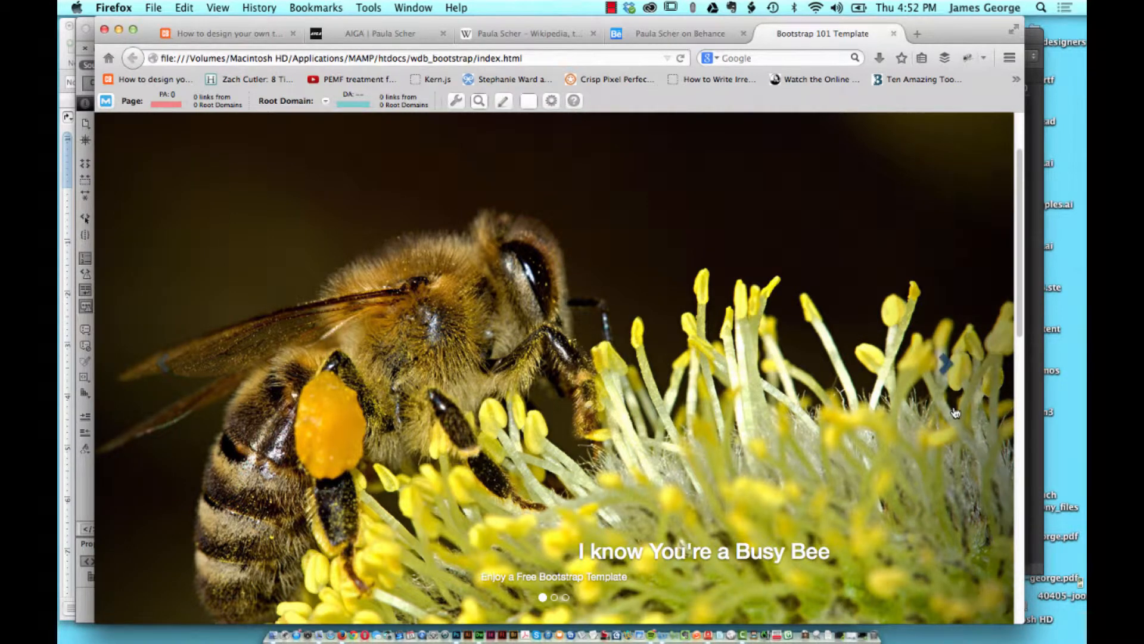
mouse_move(948, 596)
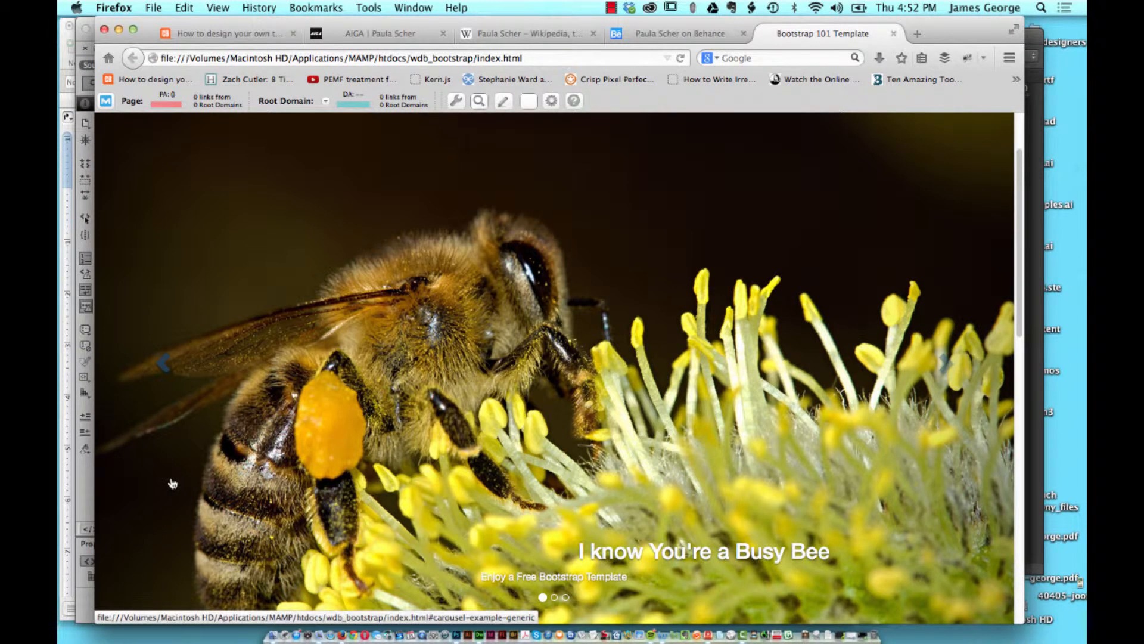
mouse_move(532, 557)
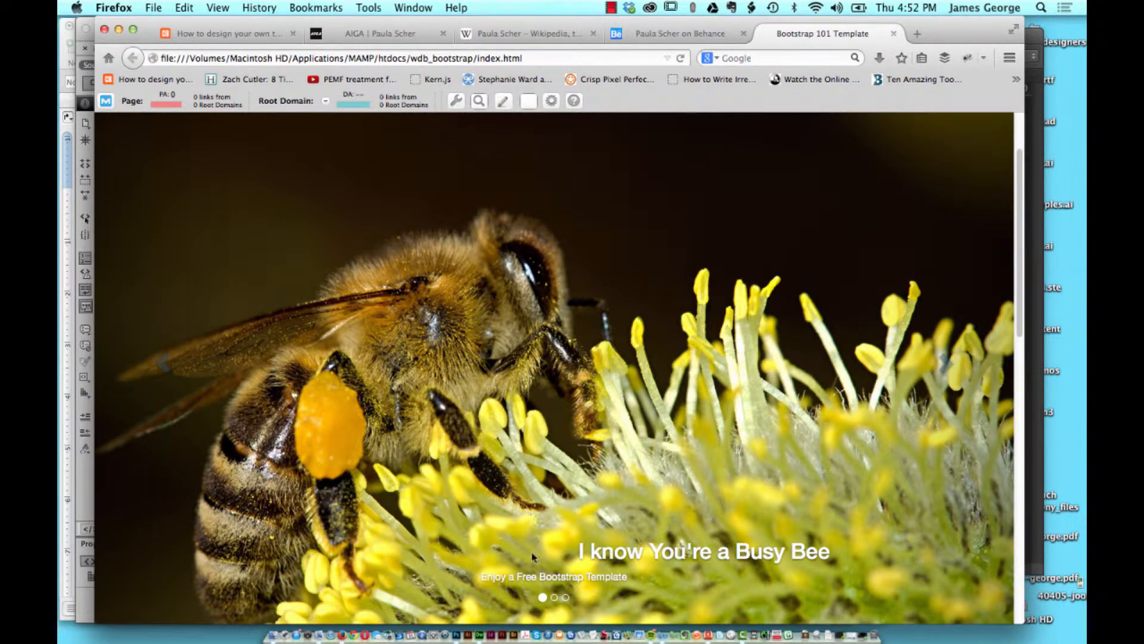
mouse_move(193, 548)
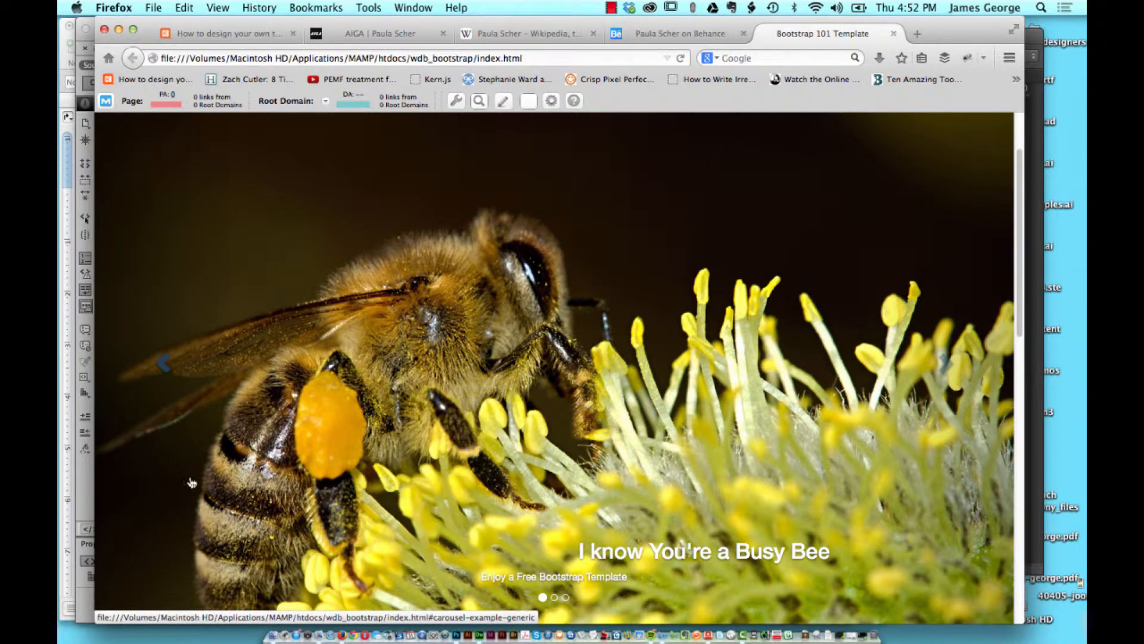
mouse_move(200, 503)
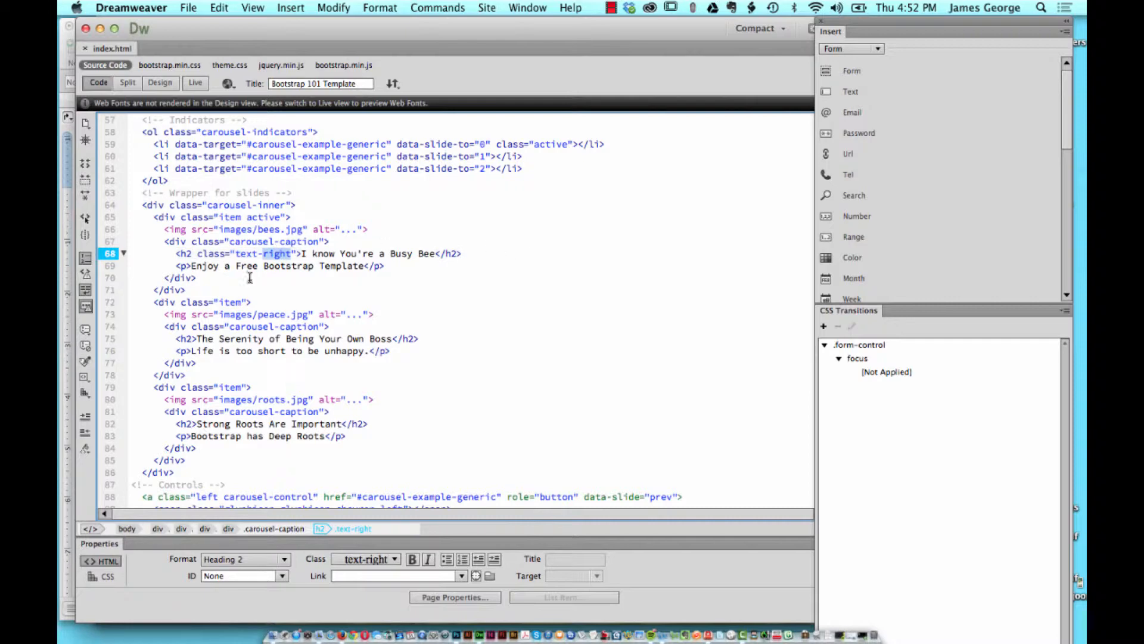
left_click(341, 612)
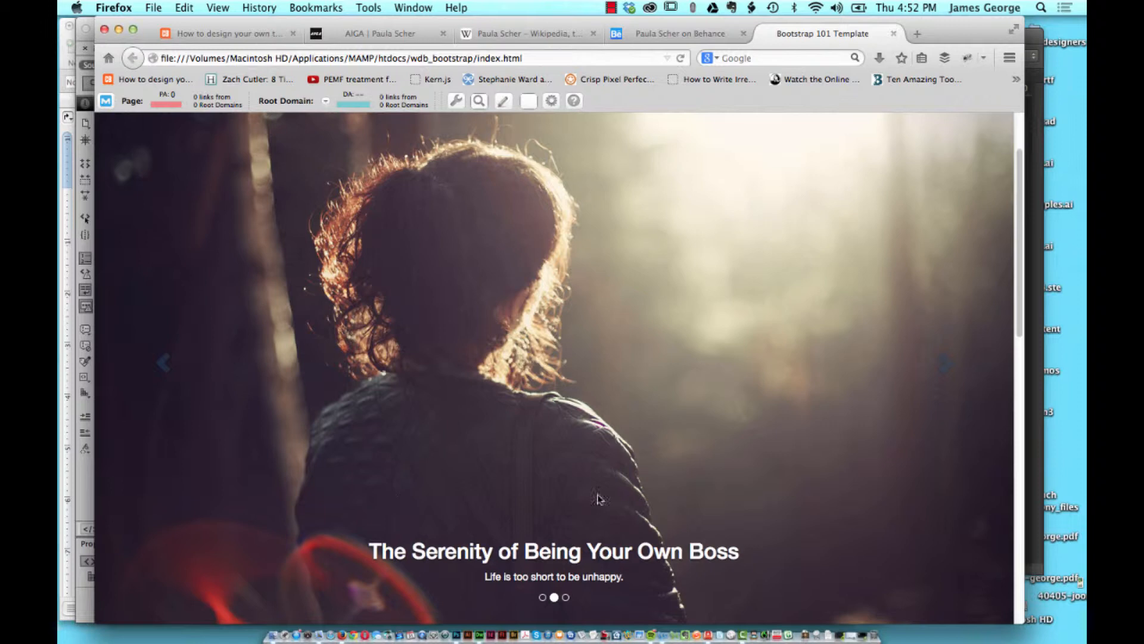
scroll("down", 3)
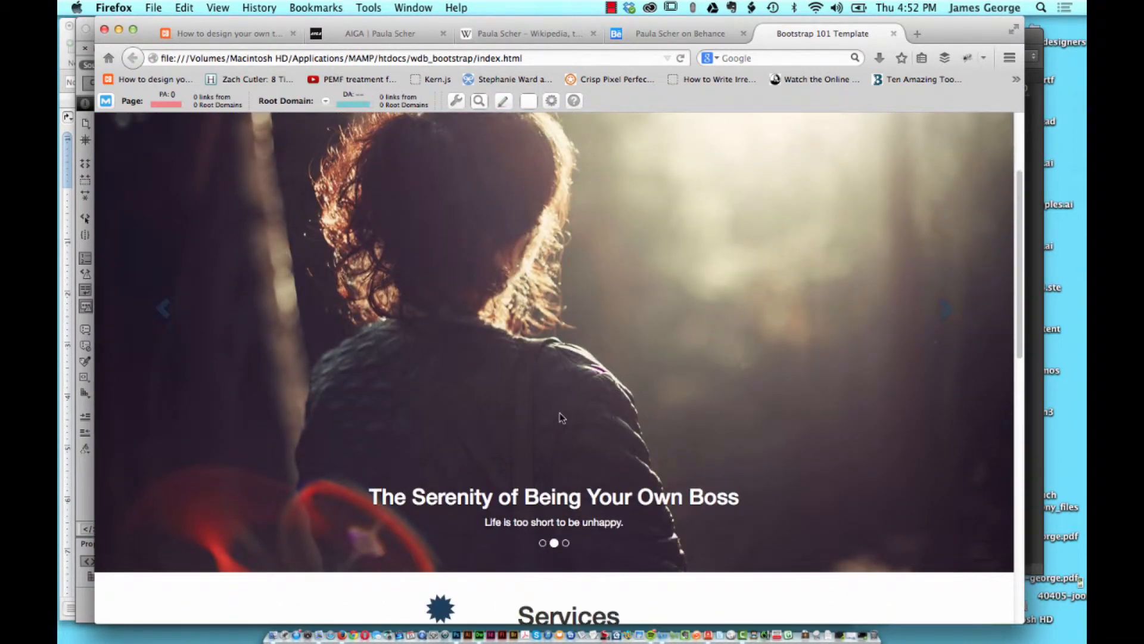
mouse_move(217, 437)
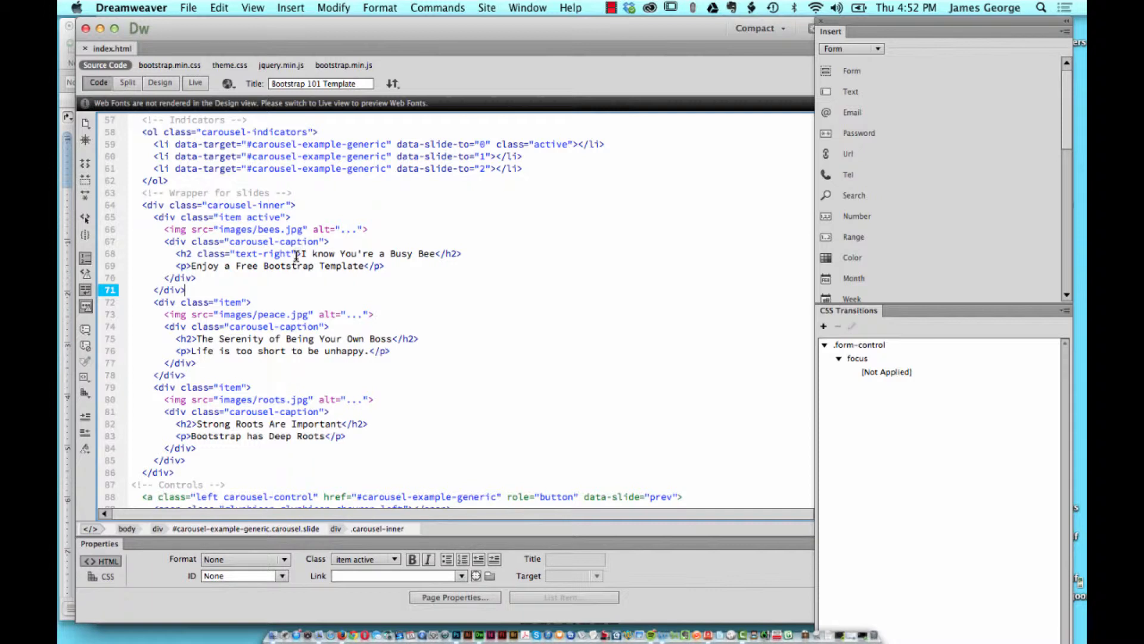
Wrap the Busy Bee heading text in <u>…</u> underline tags.
left_click(299, 252)
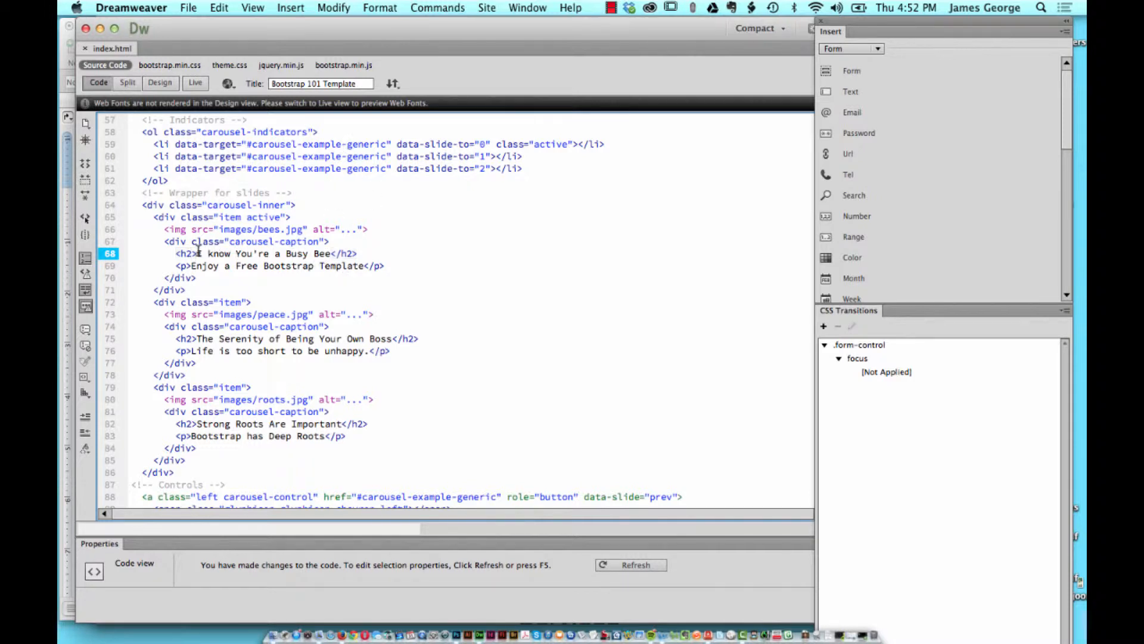
mouse_move(391, 286)
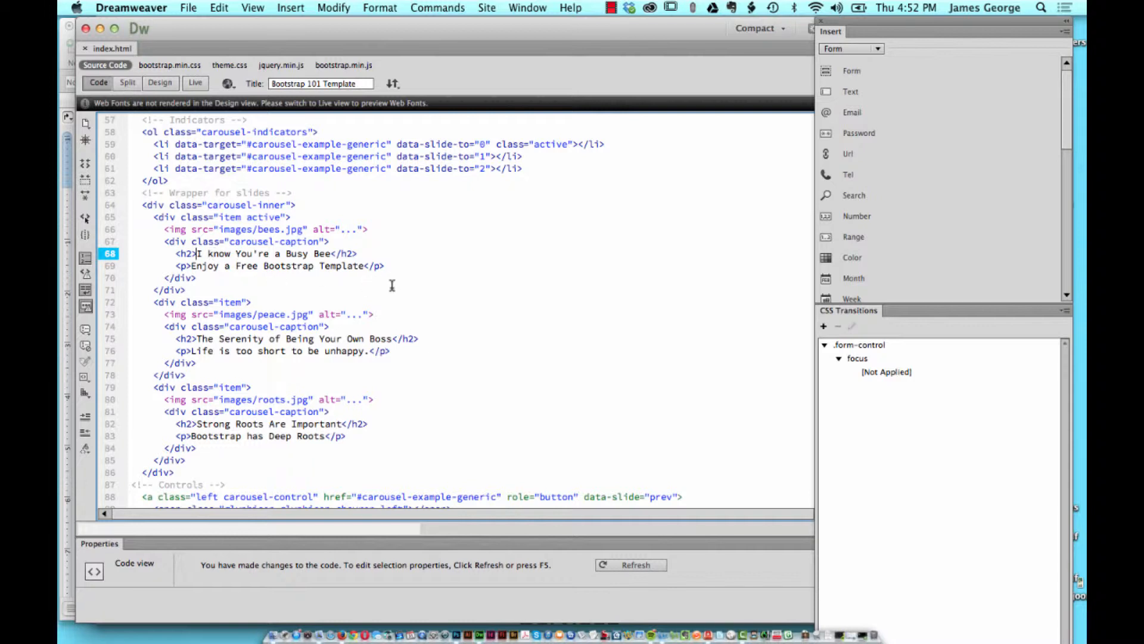
type("<u")
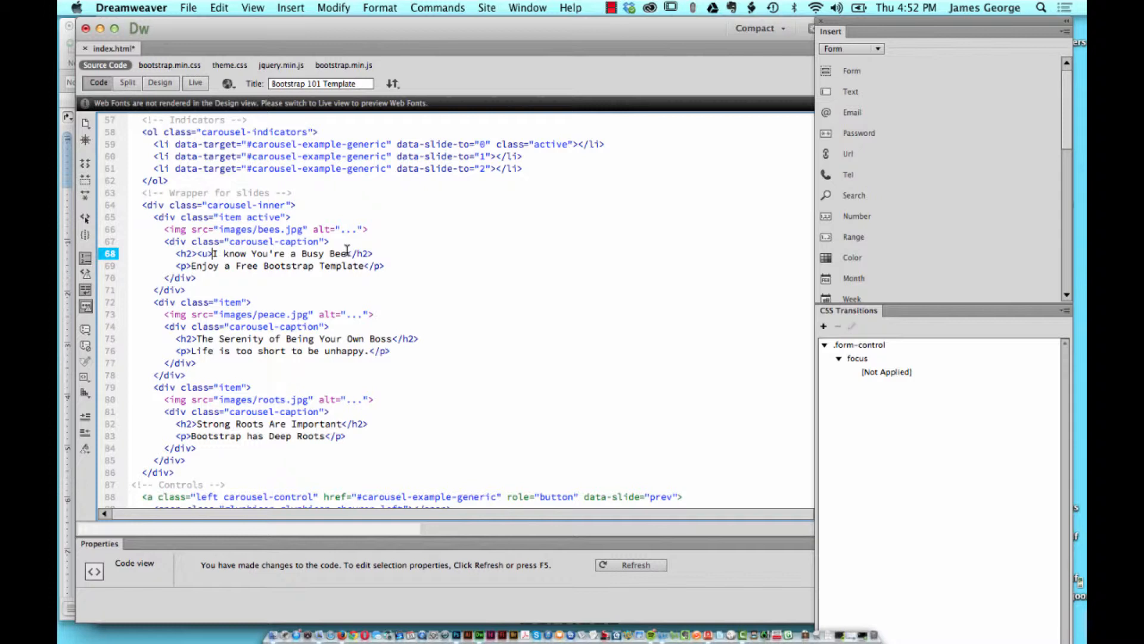
type("</")
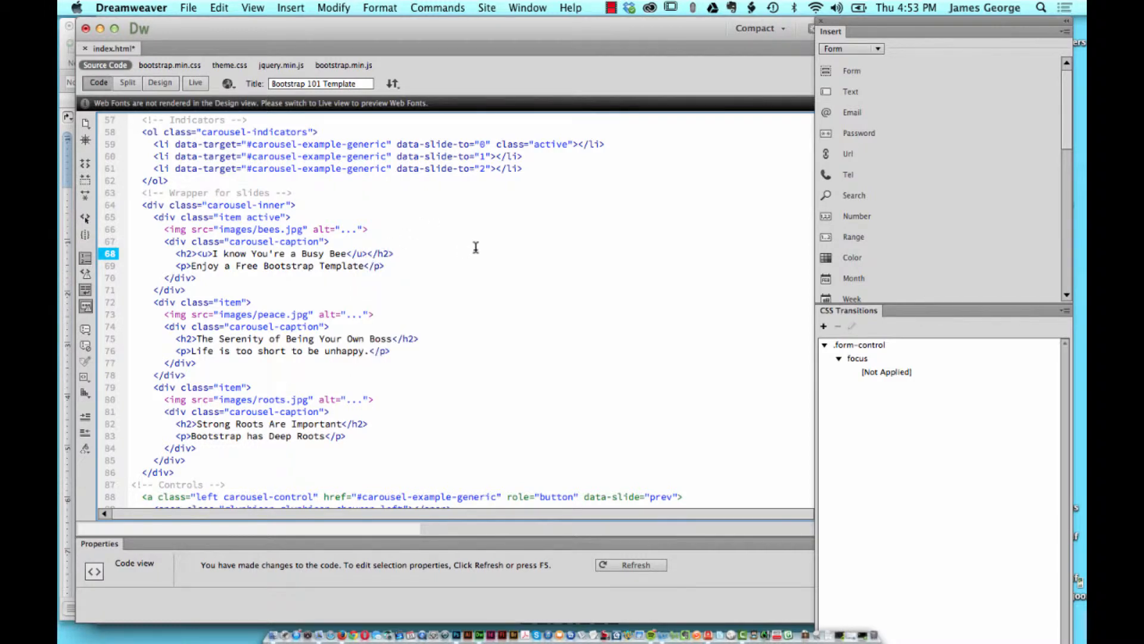
left_click(286, 319)
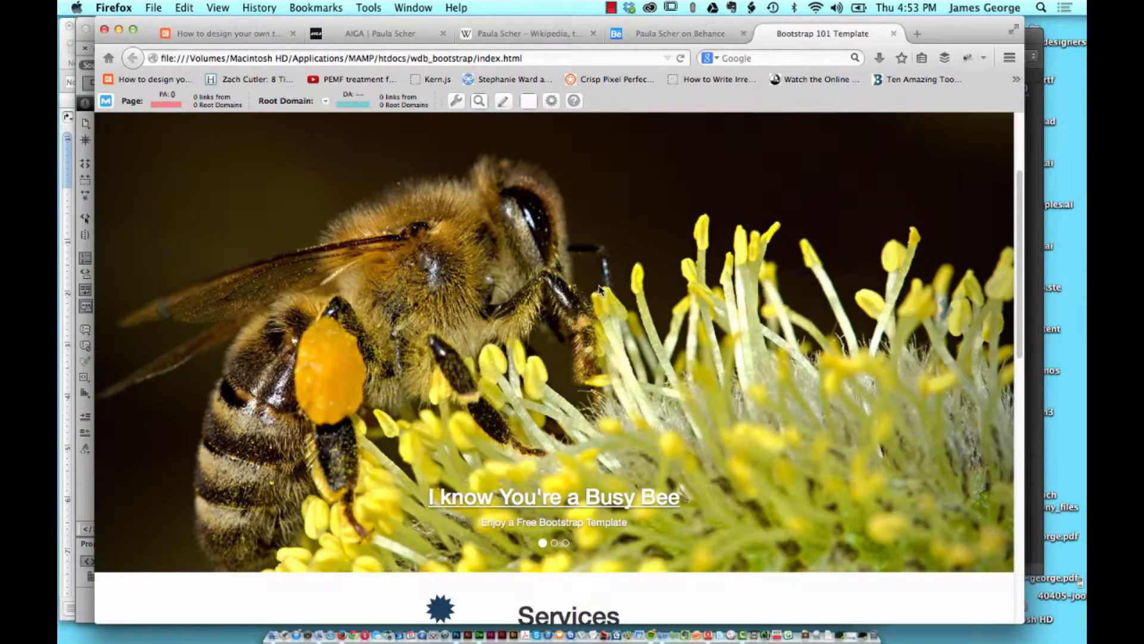
mouse_move(667, 514)
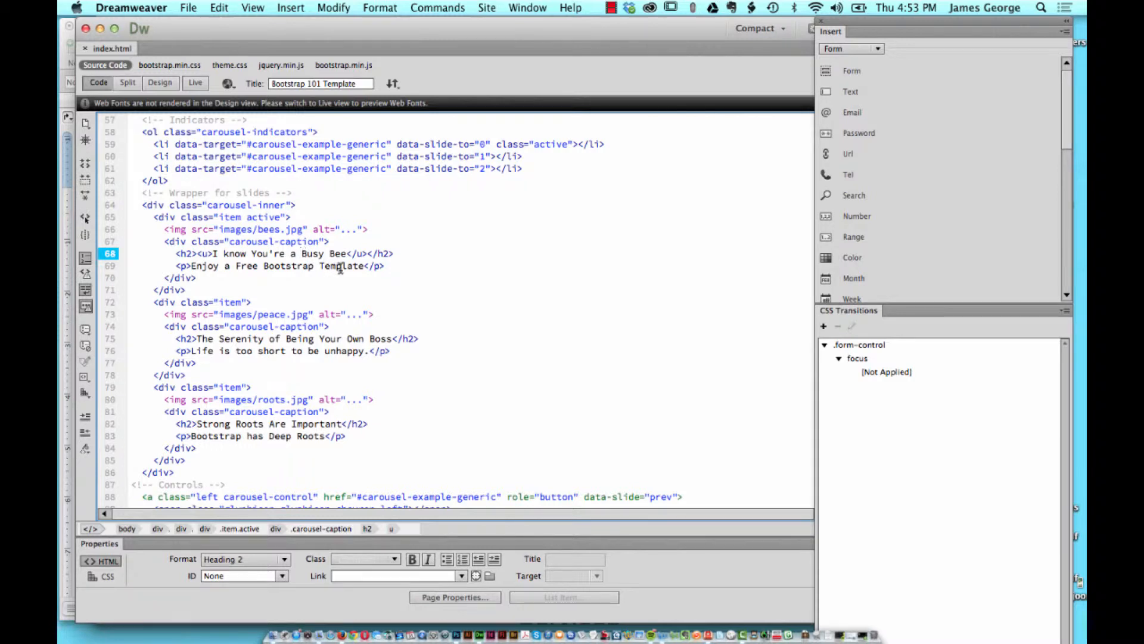
Wrap the words Busy Bee in <small>…</small> tags.
type("<small>")
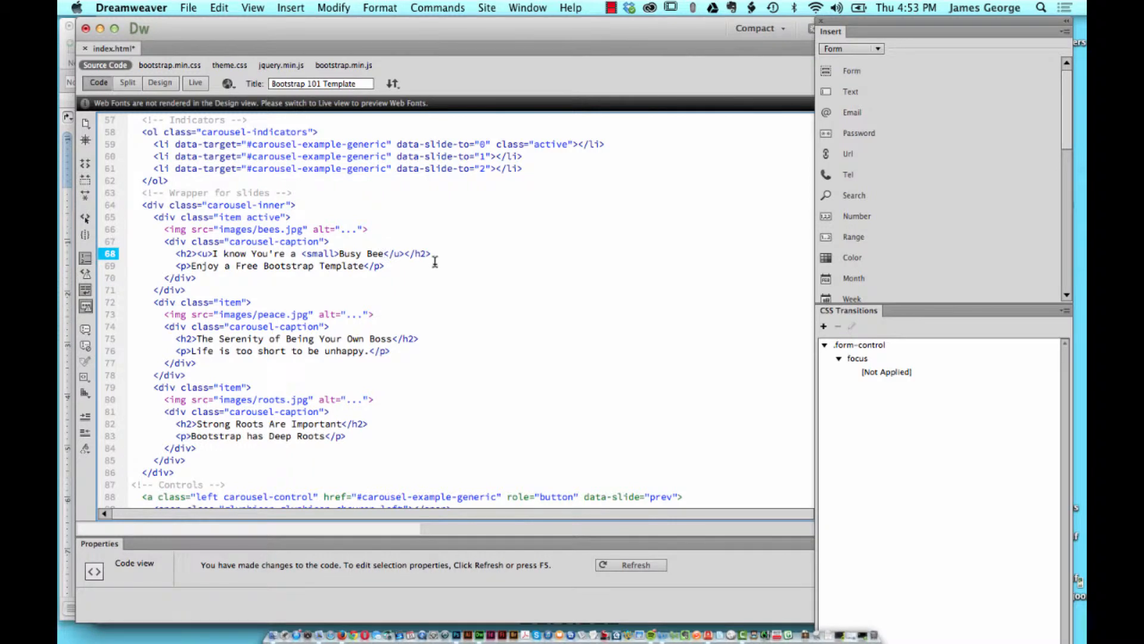
left_click(382, 254)
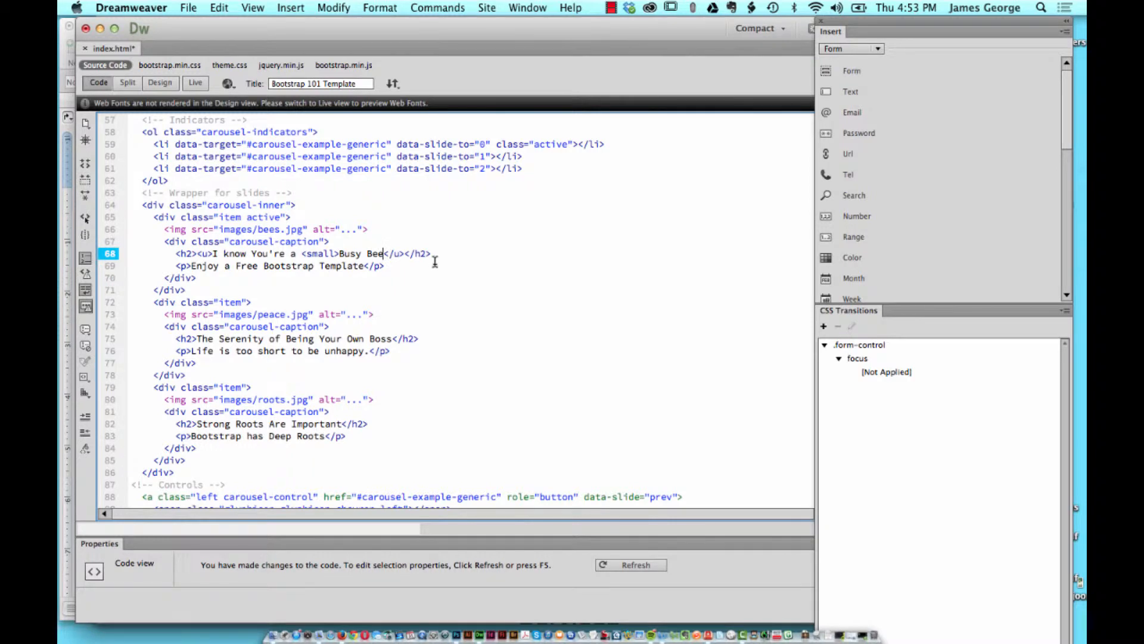
type("<")
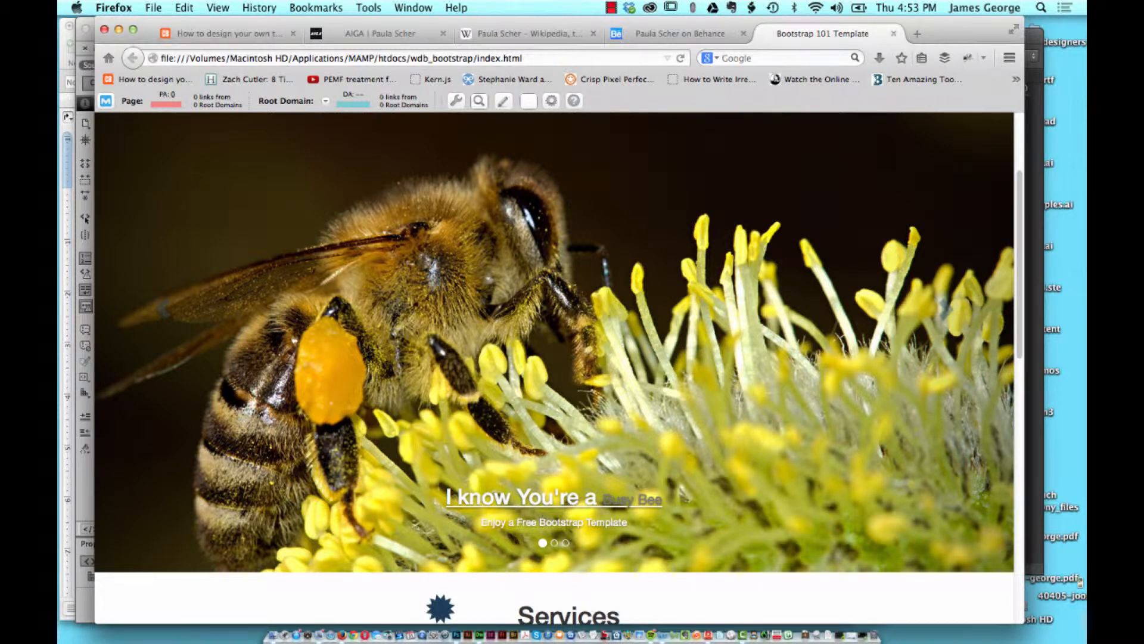
mouse_move(617, 355)
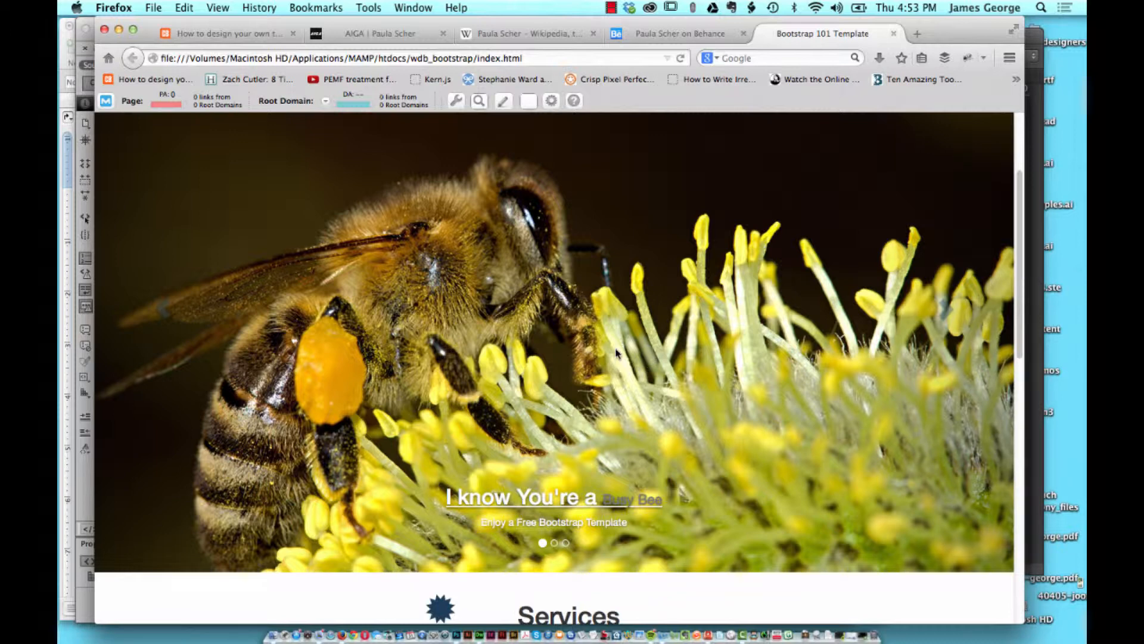
mouse_move(471, 376)
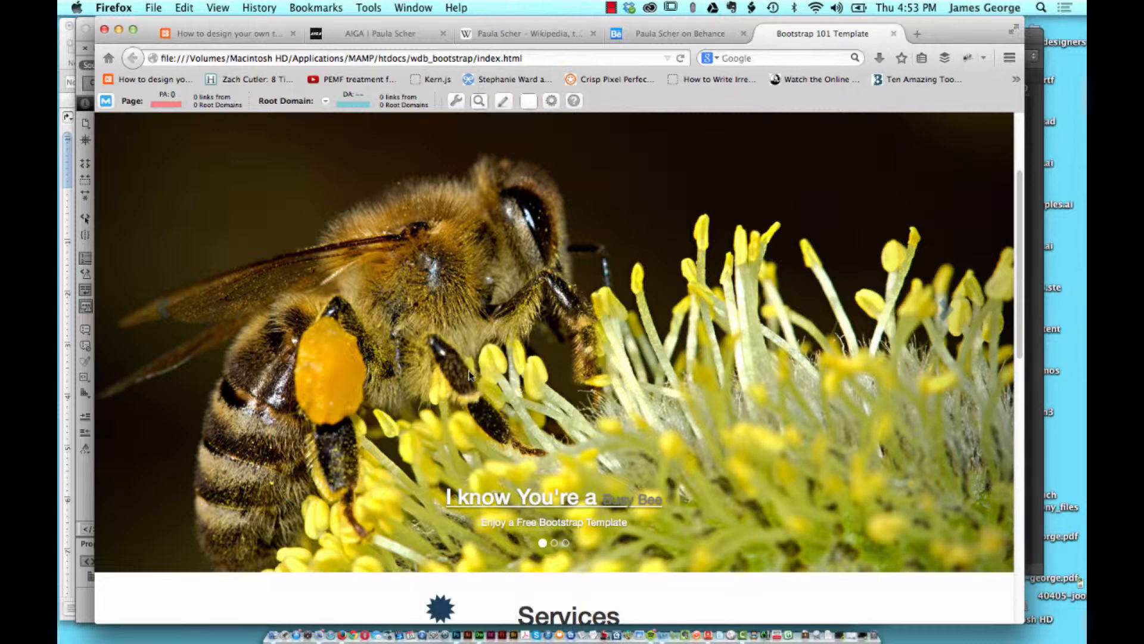
mouse_move(461, 612)
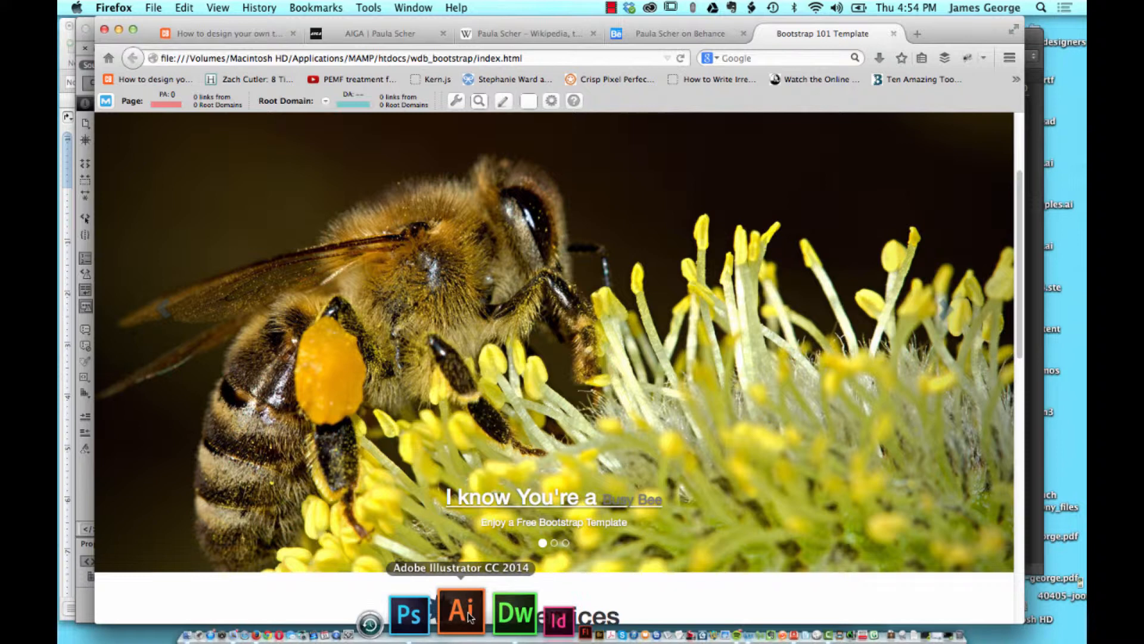
Wrap the word aliquam on line 112 in <mark>…</mark> tags.
left_click(515, 612)
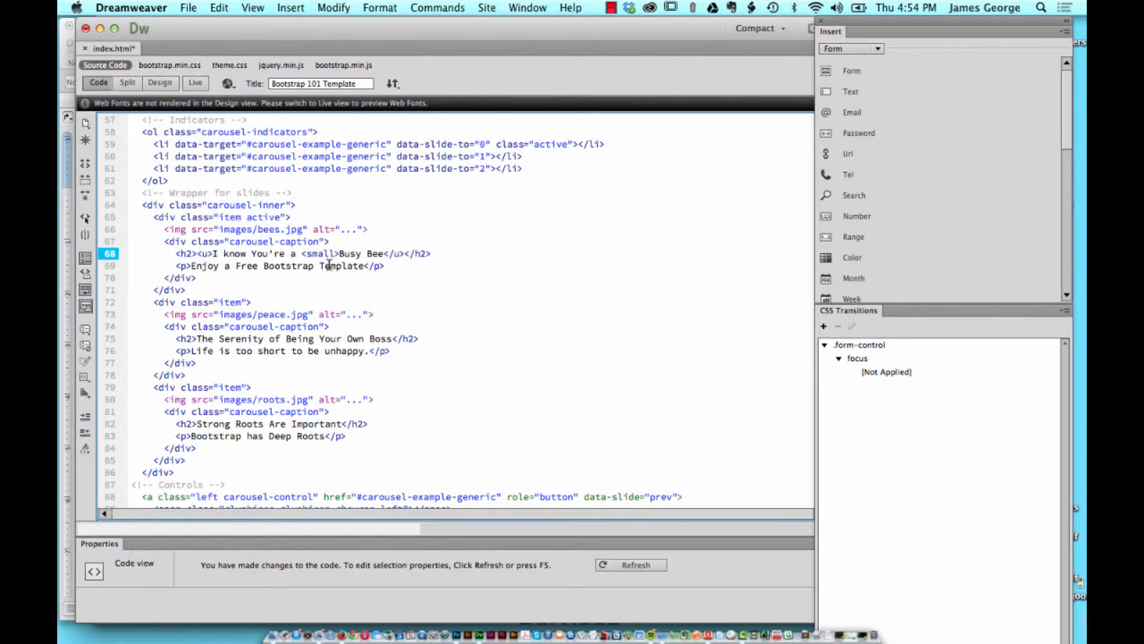
double_click(316, 253)
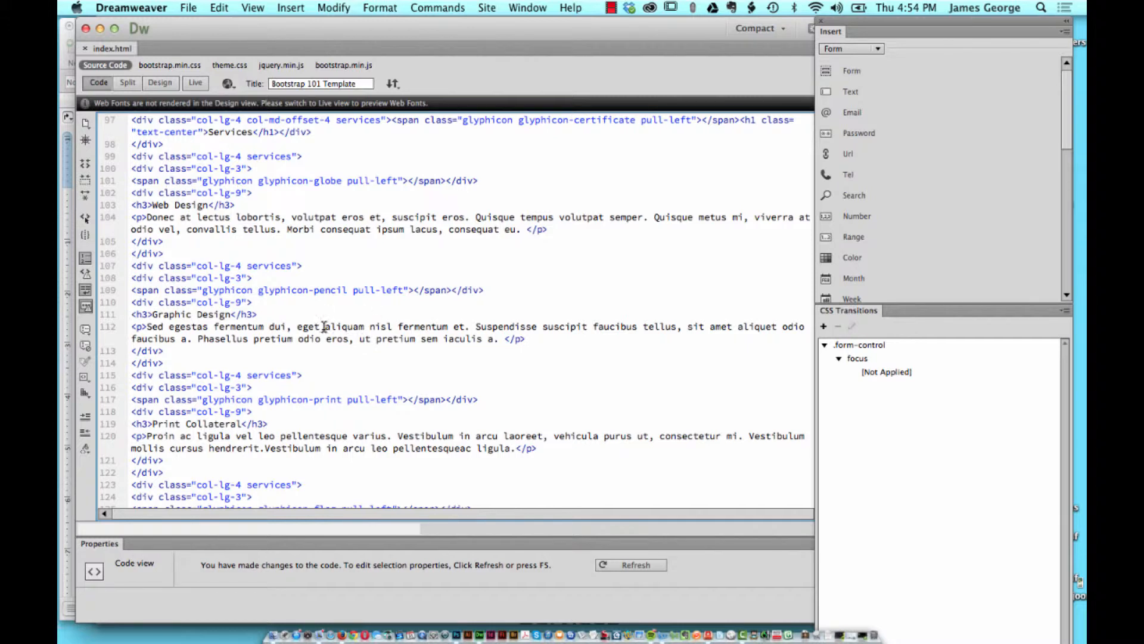
left_click(334, 332)
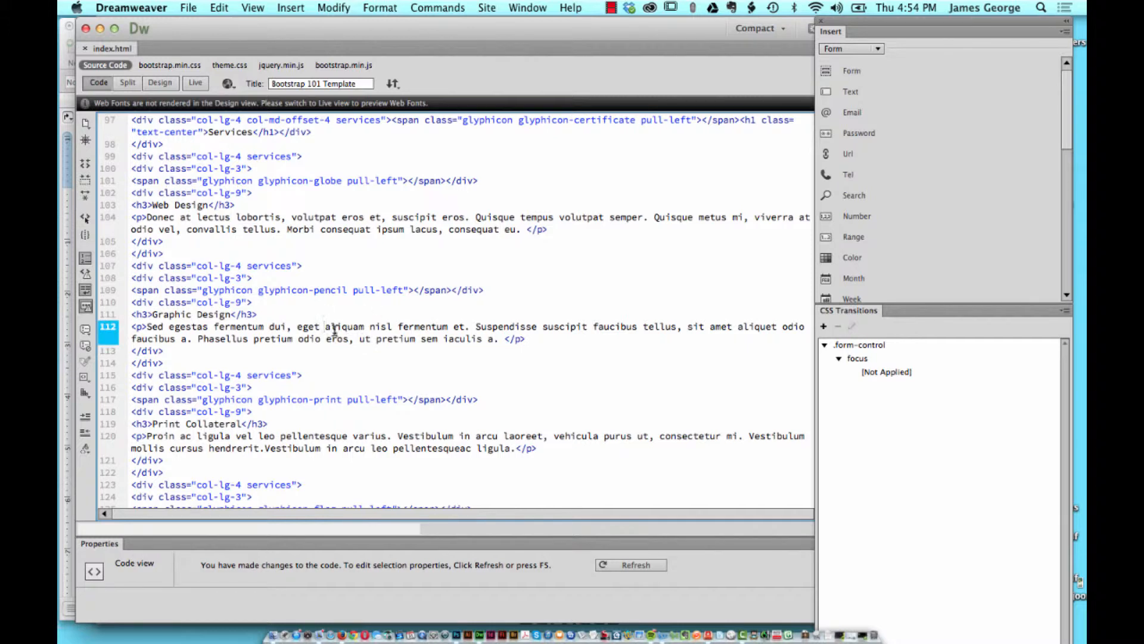
type("<mar")
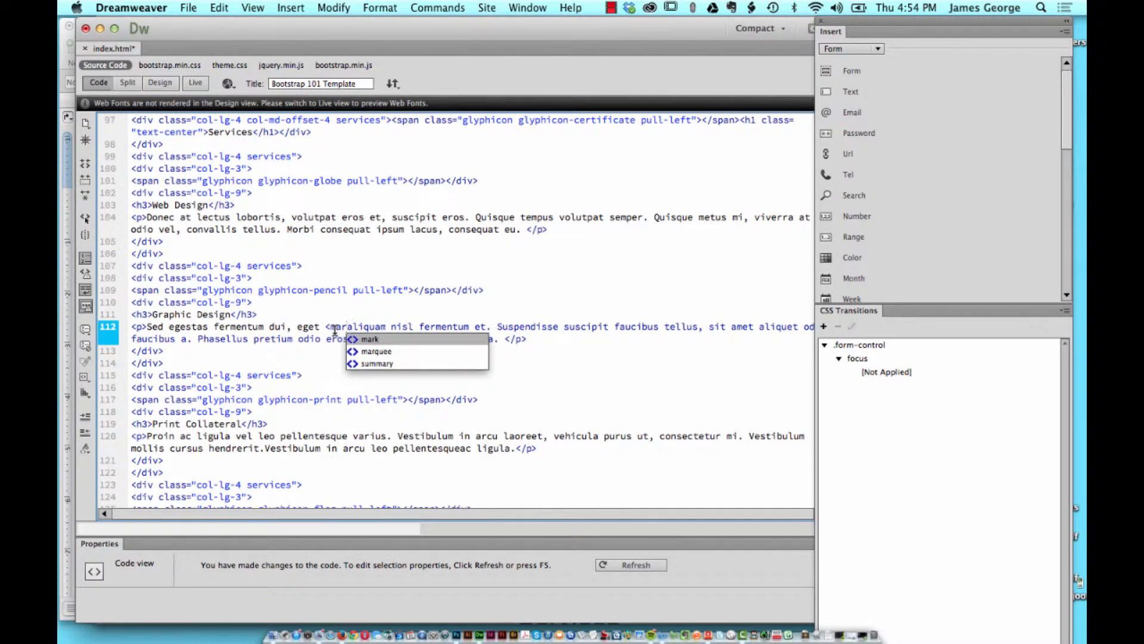
left_click(369, 339)
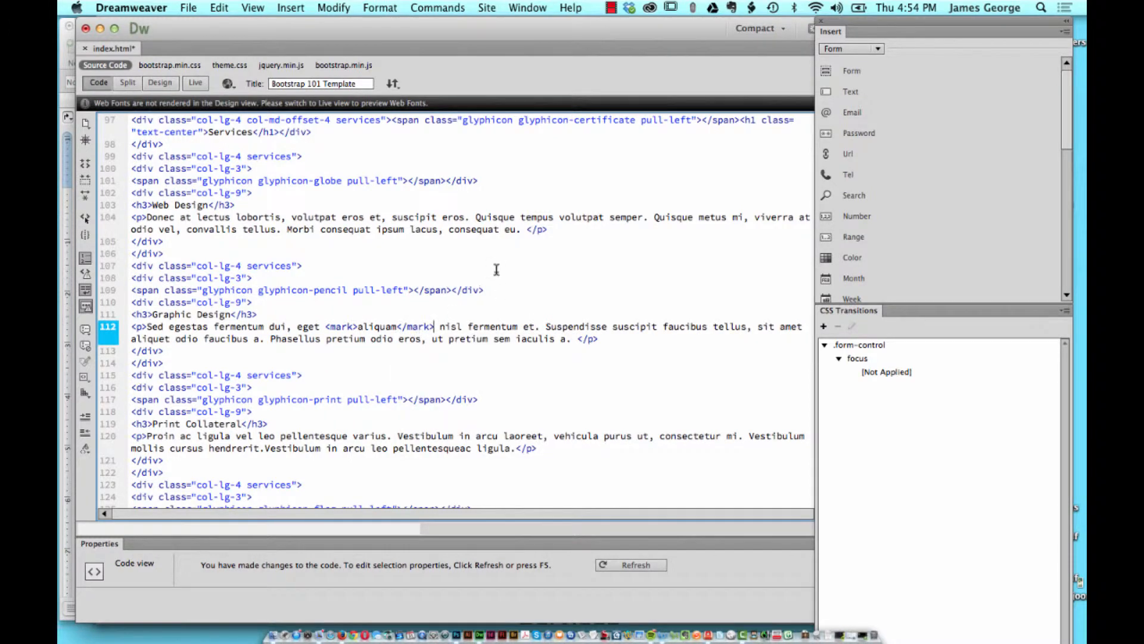
left_click(286, 321)
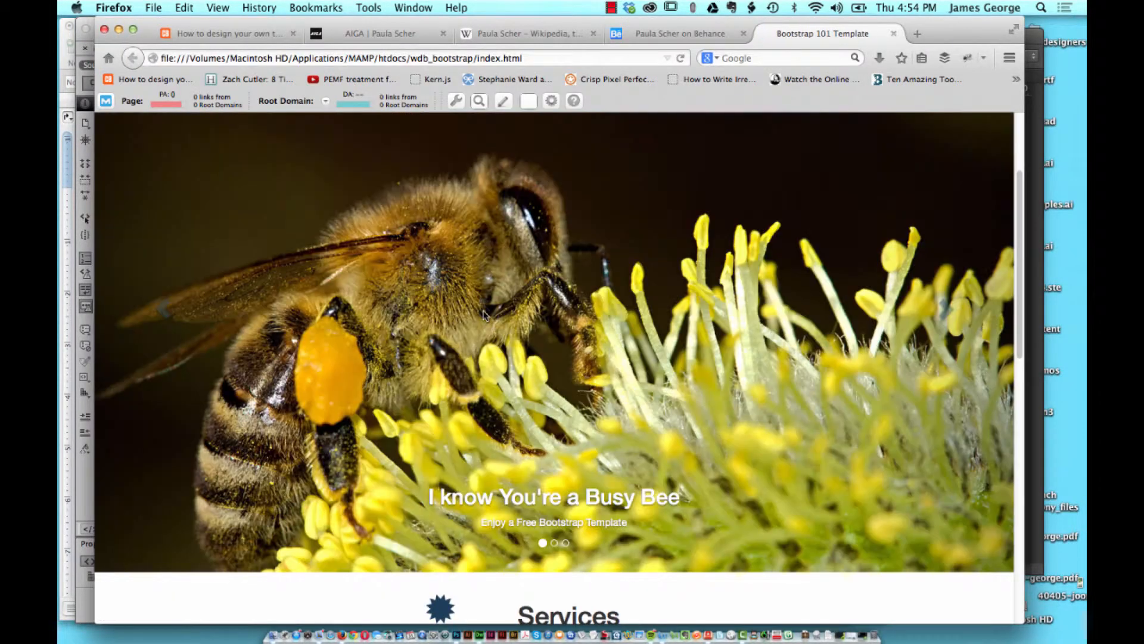
Scroll Firefox to the Services section to see aliquam highlighted, then return to Dreamweaver.
scroll("down", 3)
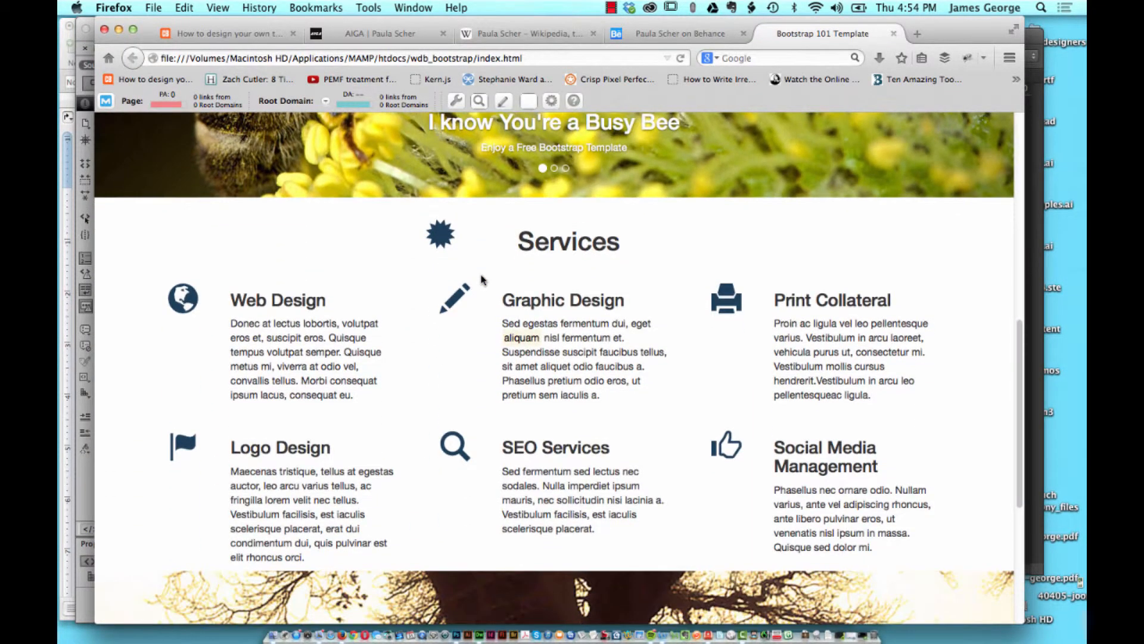
scroll("down", 3)
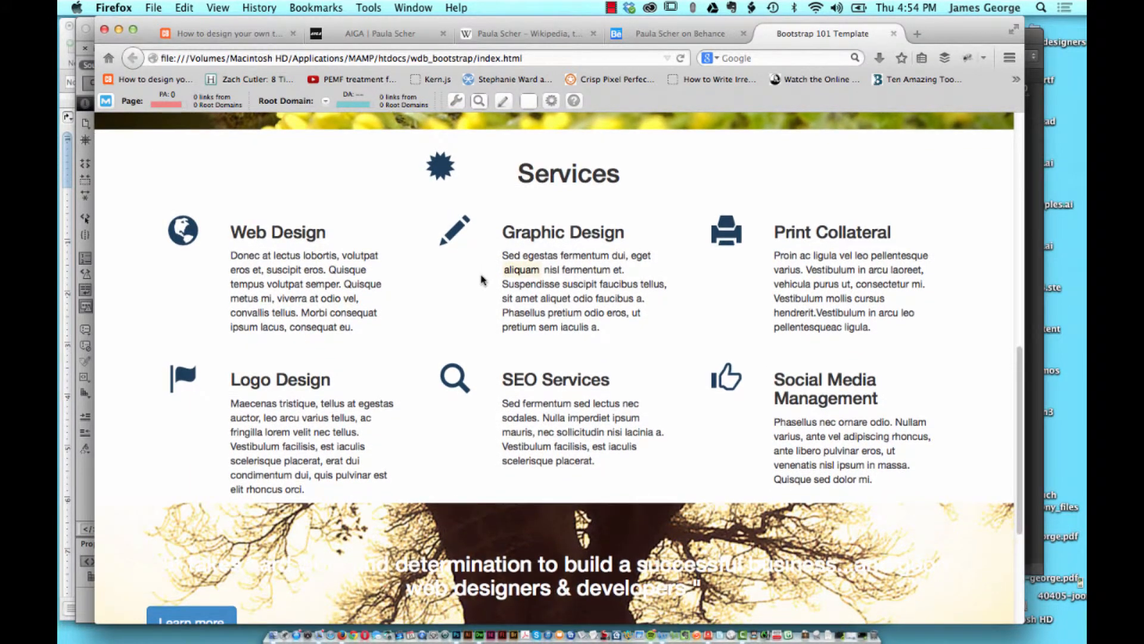
mouse_move(499, 271)
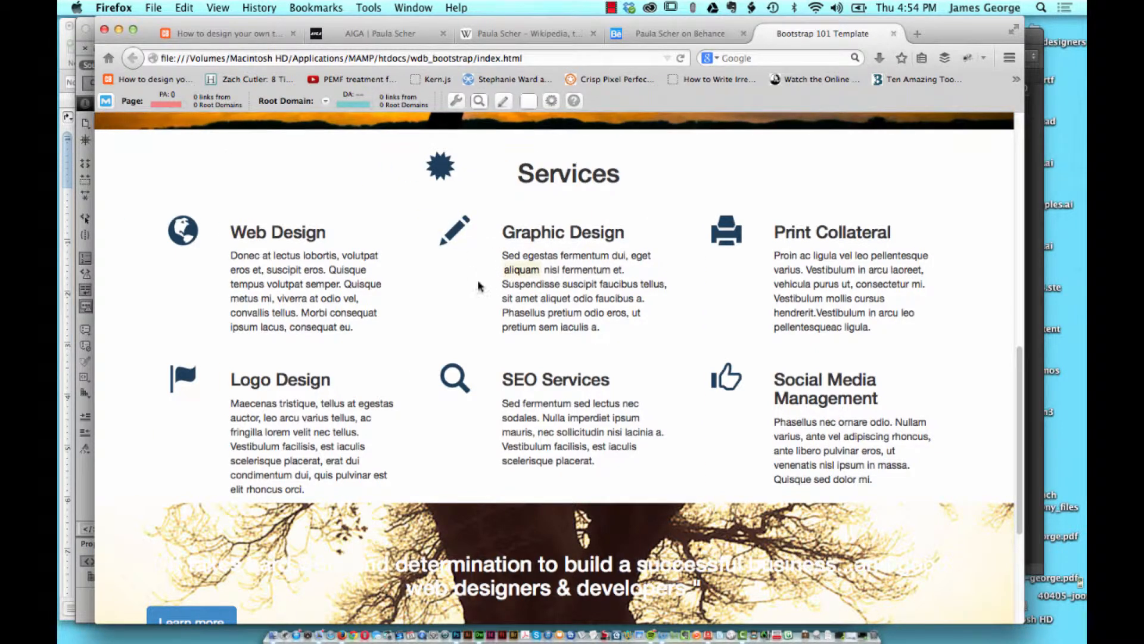
mouse_move(496, 274)
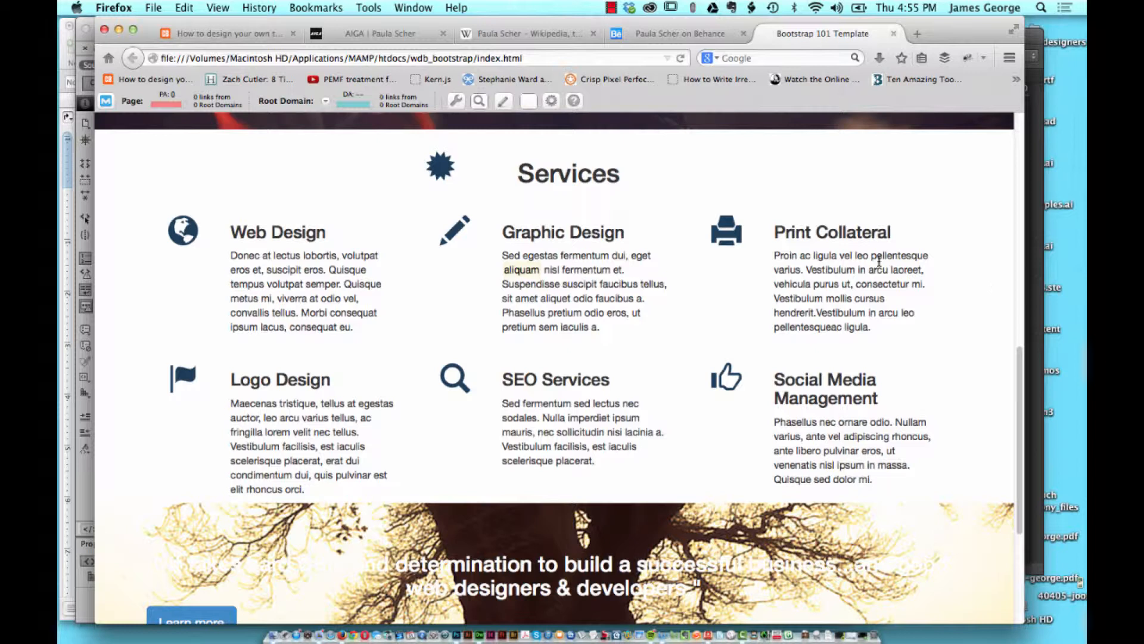
mouse_move(603, 149)
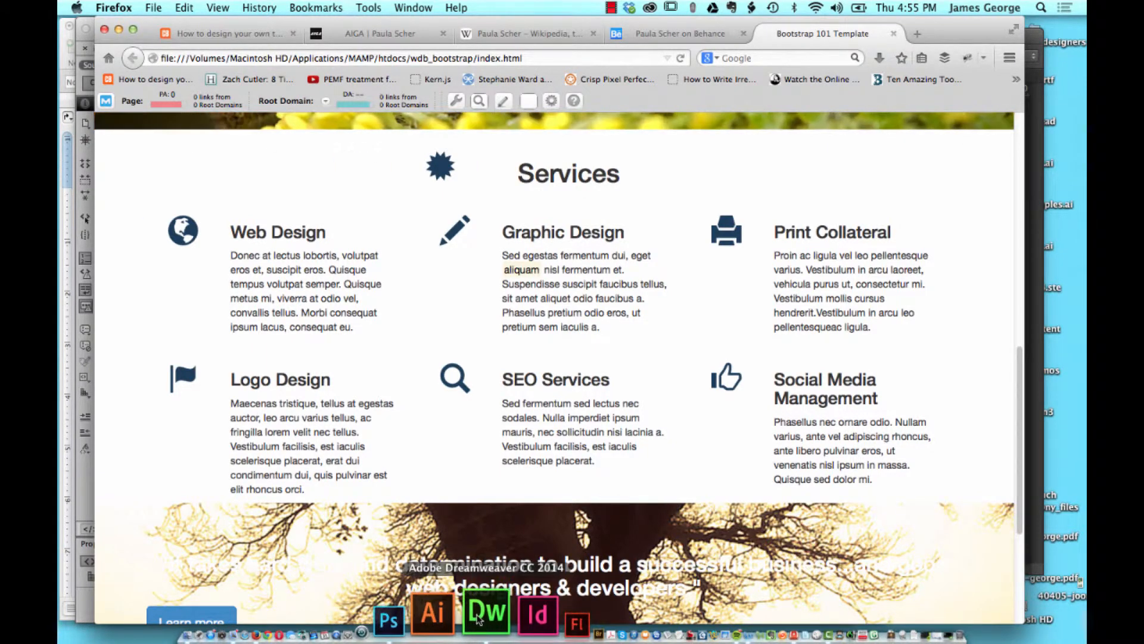
left_click(486, 615)
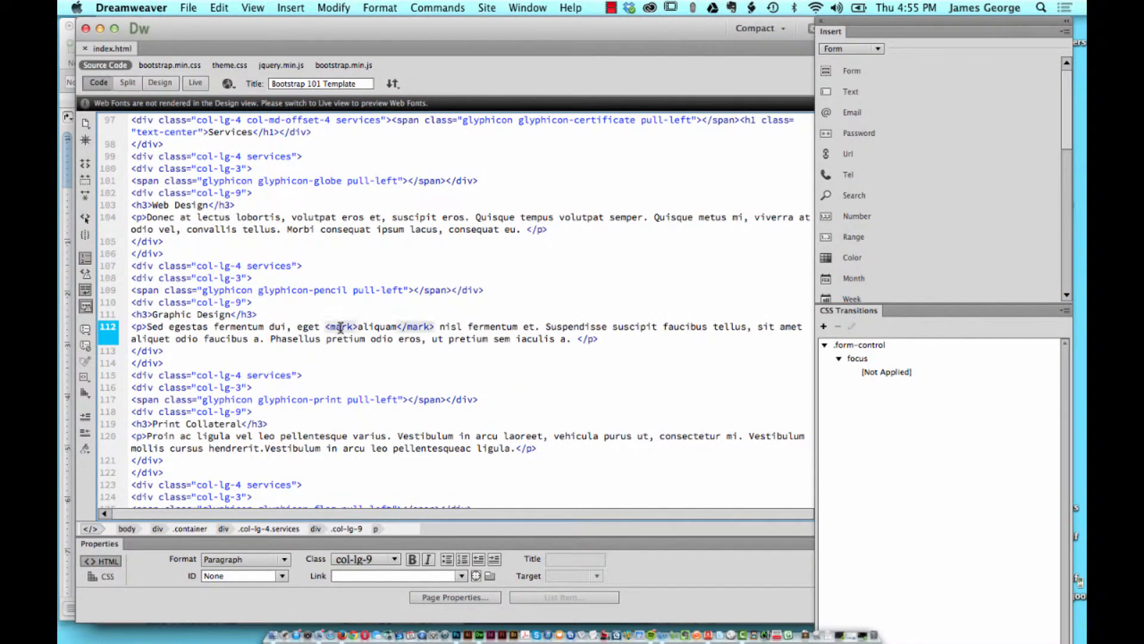
Remove the mark tags around aliquam and start a class="le…" on the paragraph's p tag.
left_click(357, 327)
type(" class=")
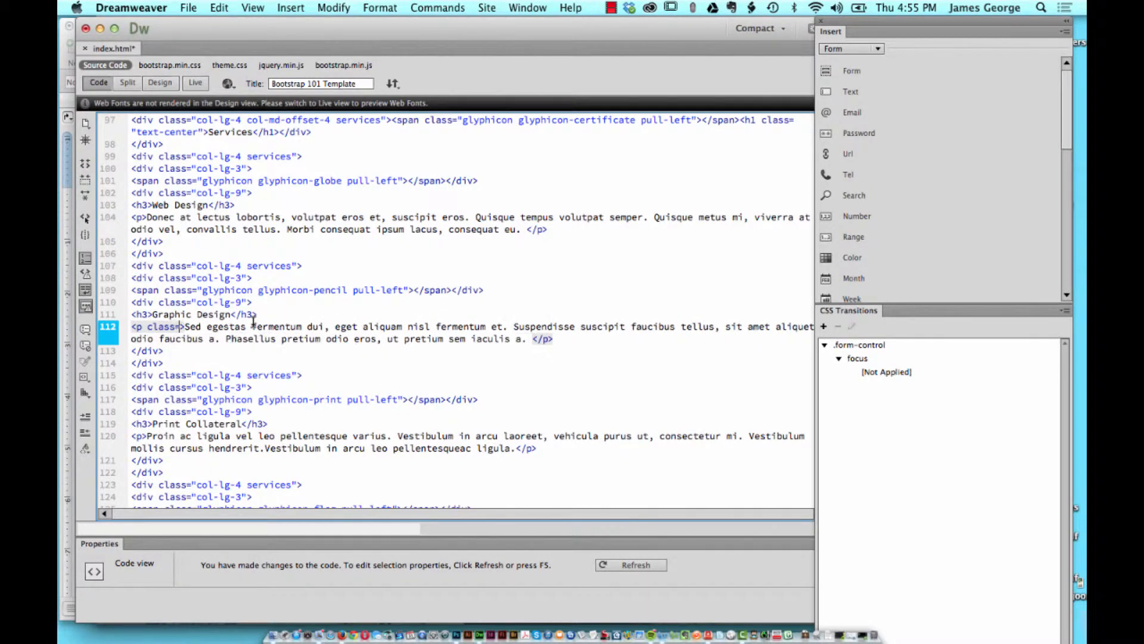
type("le")
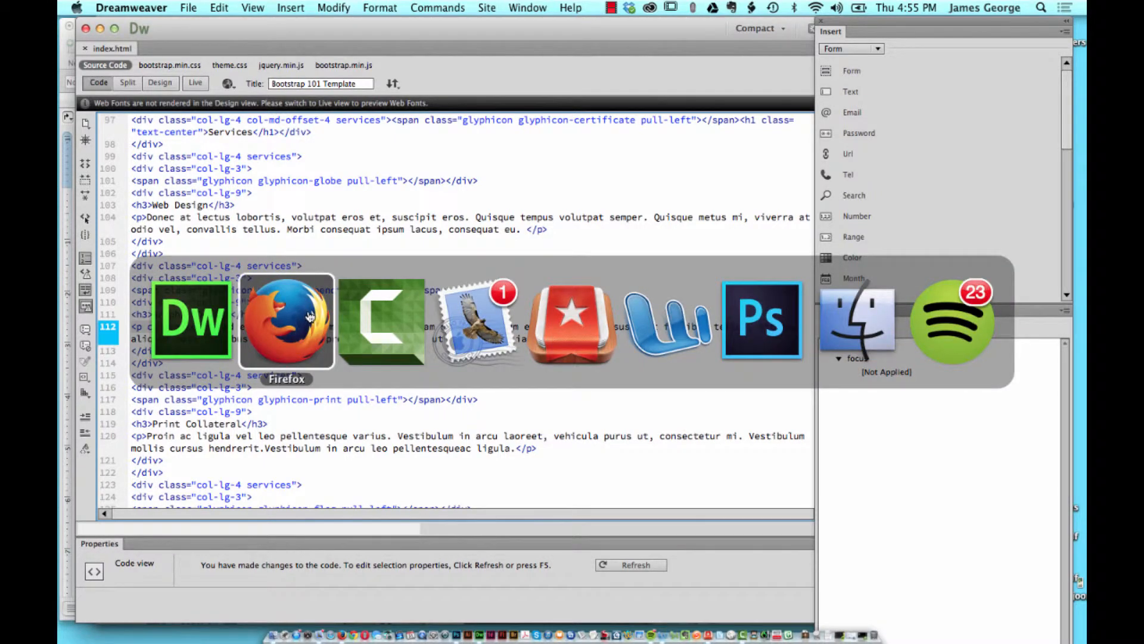
Check the lead-styled paragraph in Firefox and return to Dreamweaver's Code view.
left_click(286, 320)
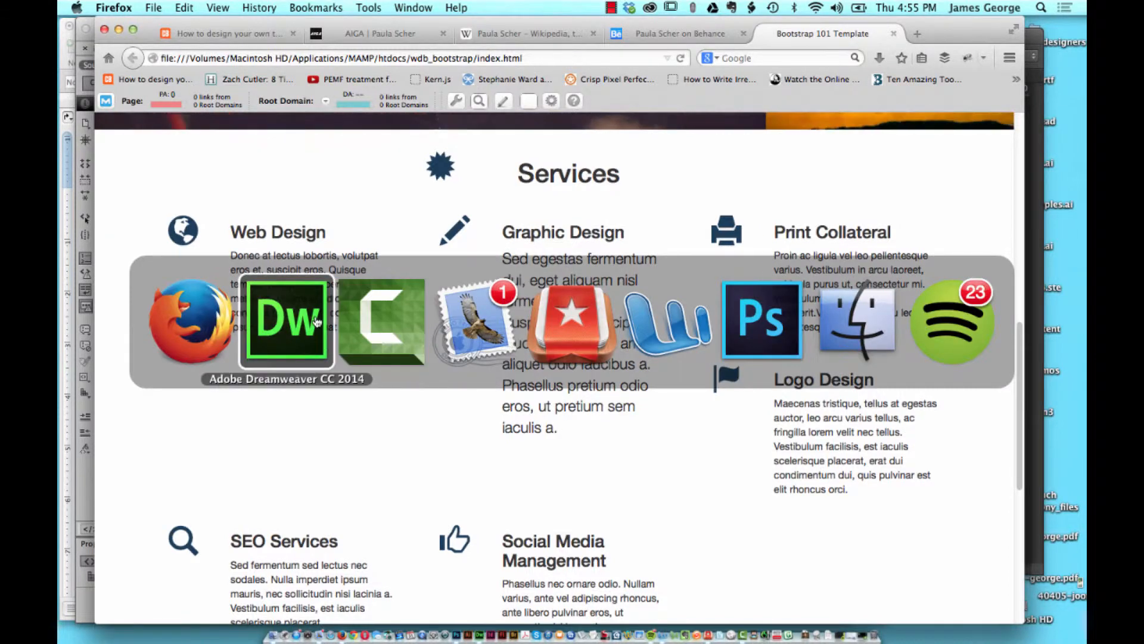
left_click(288, 323)
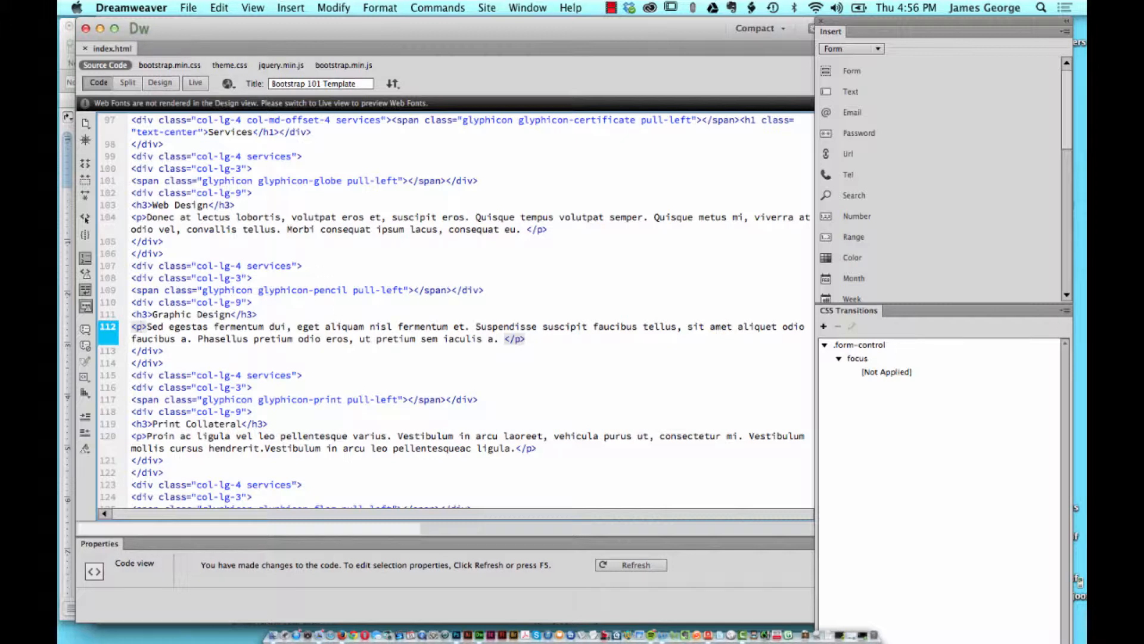
mouse_move(460, 394)
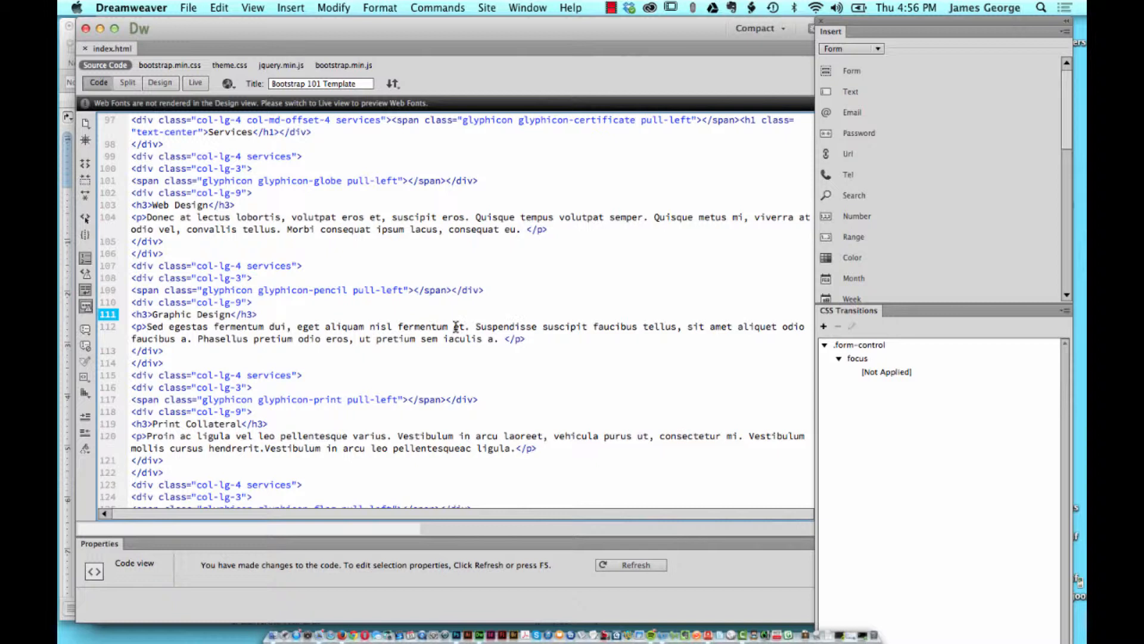
Wrap the word Suspendisse in italic tags.
type("<")
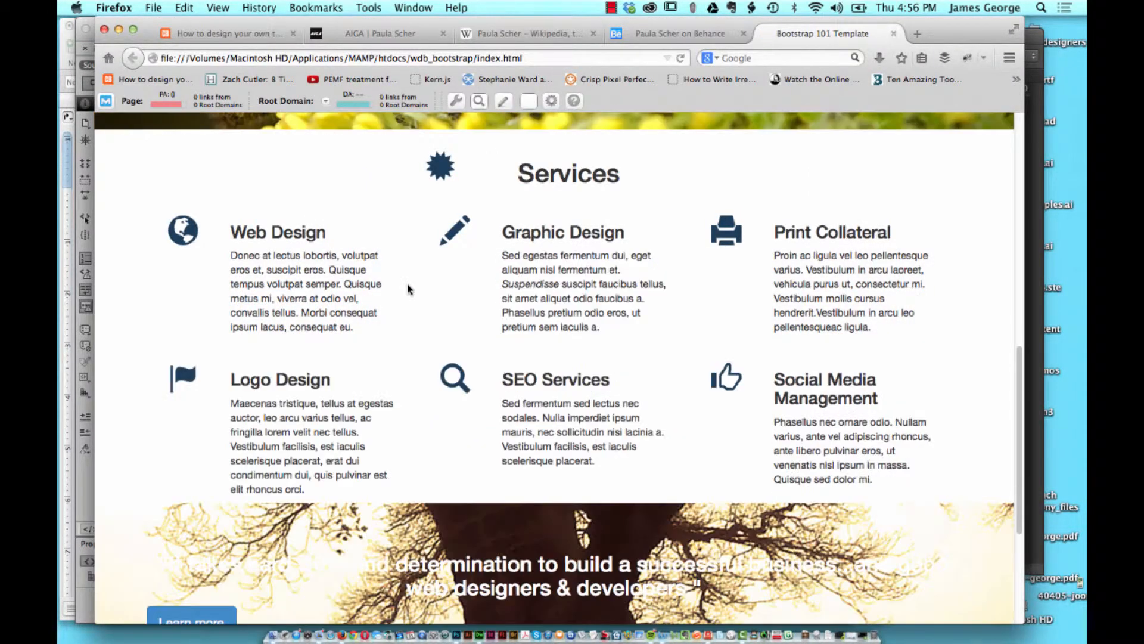
mouse_move(554, 284)
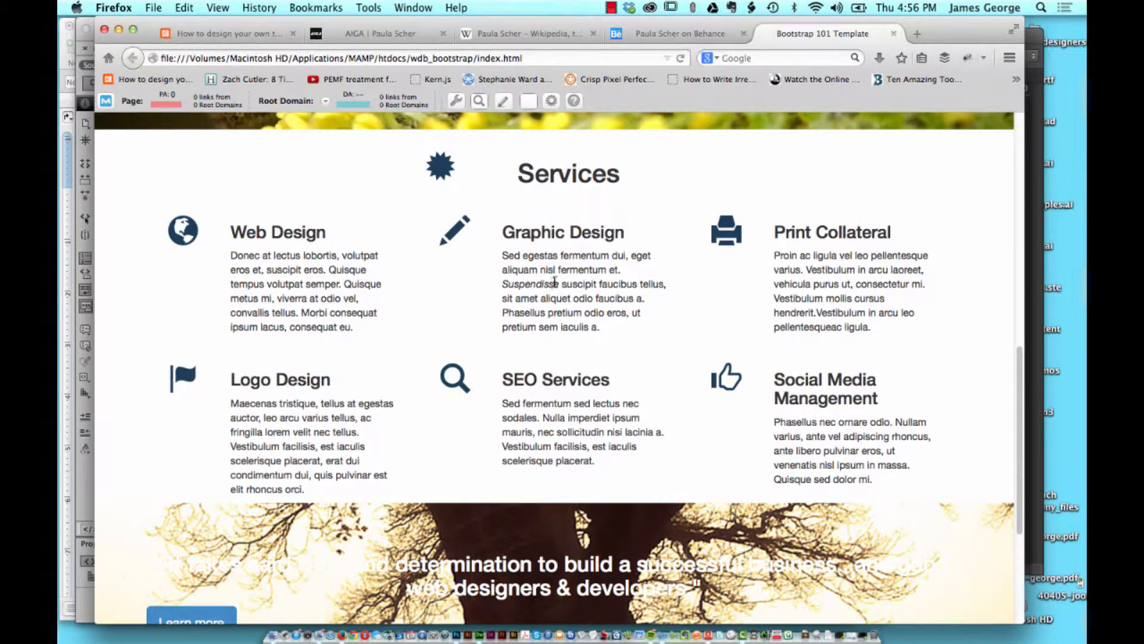
mouse_move(533, 285)
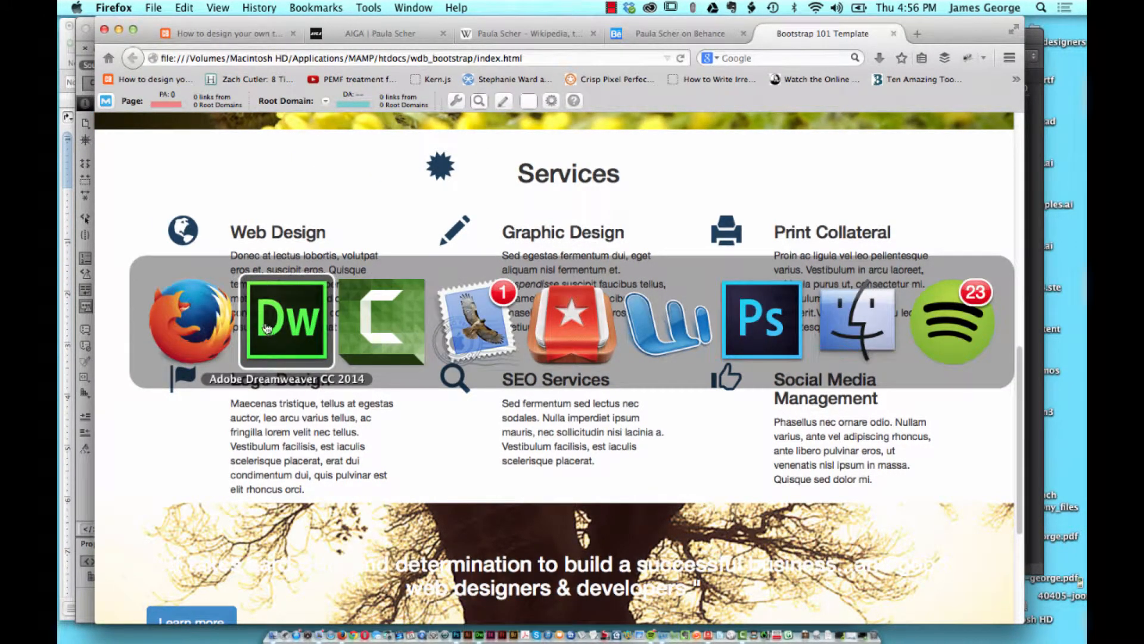
Remove the italic tags from Suspendisse and recheck the page in Firefox.
left_click(288, 323)
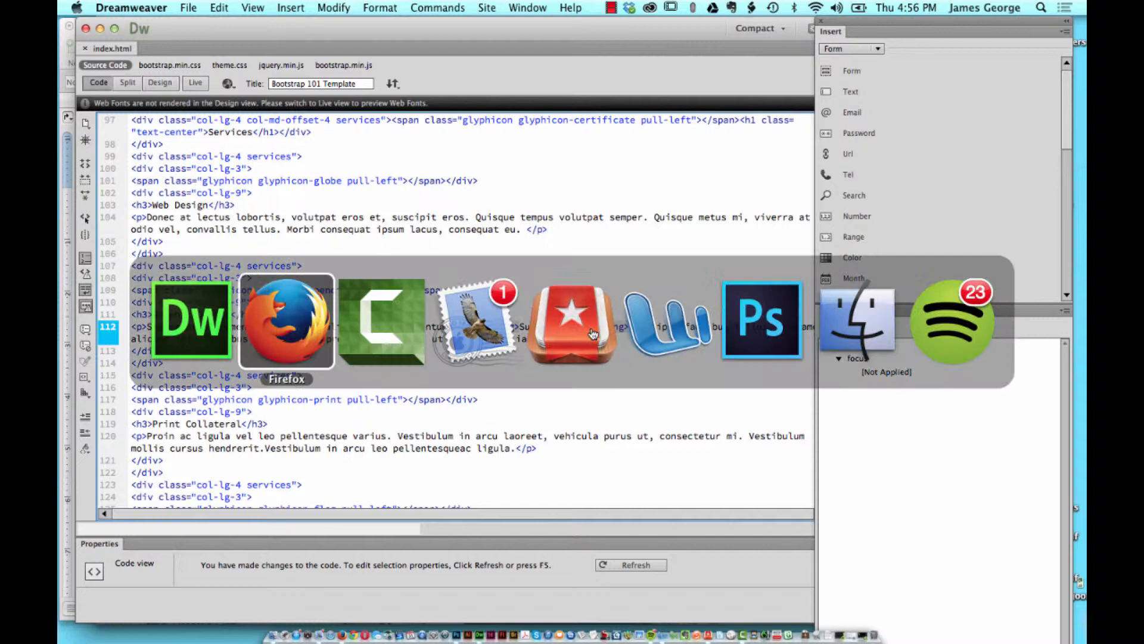
left_click(284, 320)
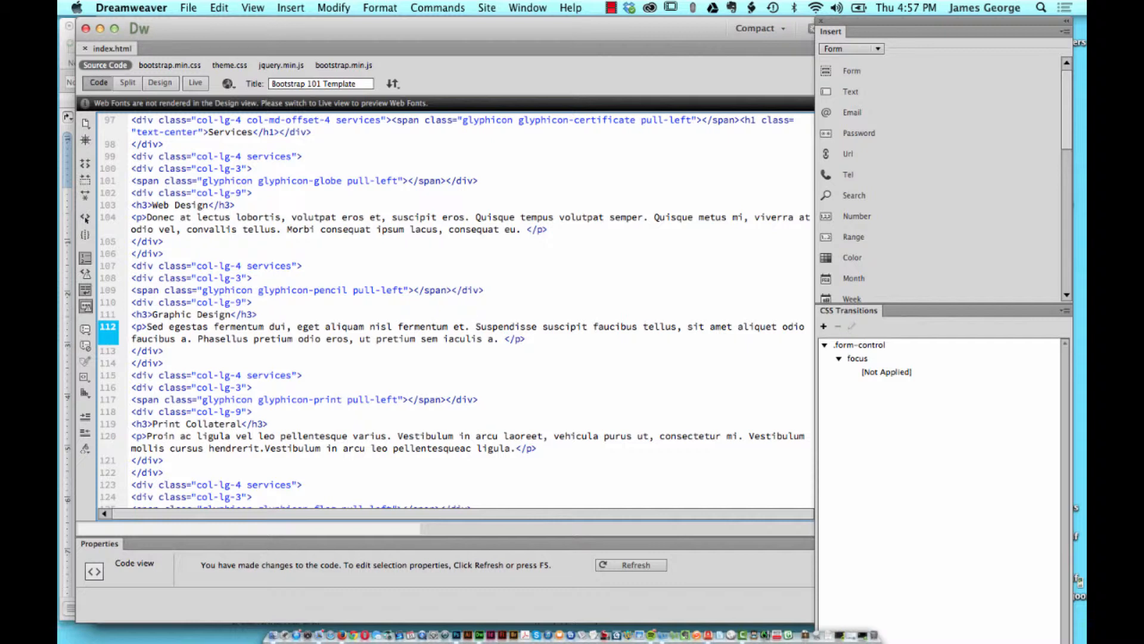
mouse_move(640, 382)
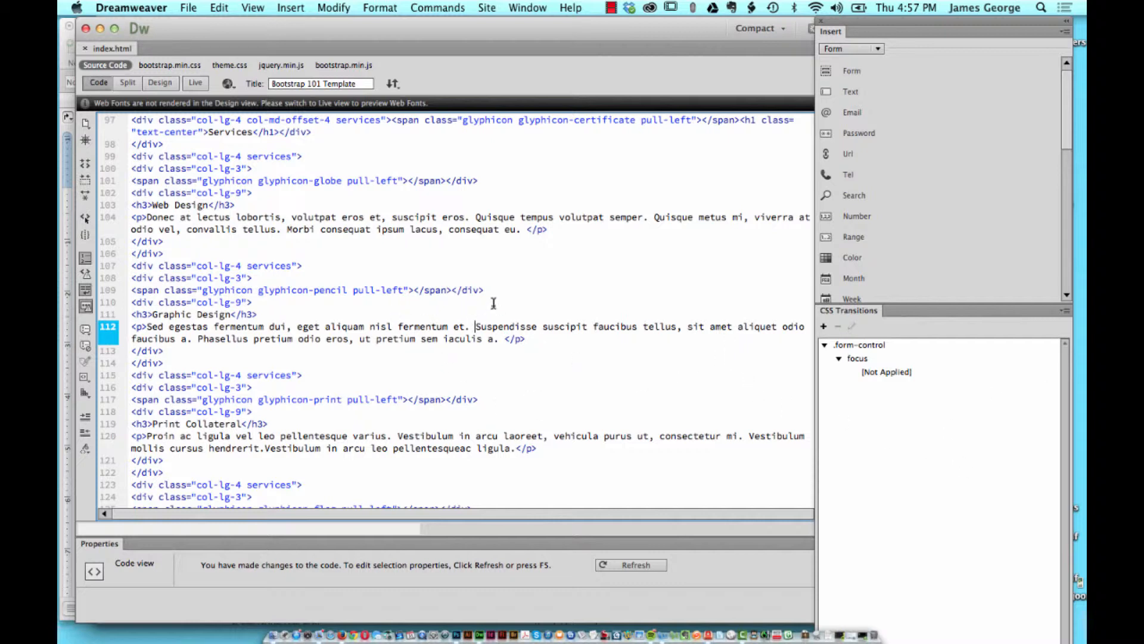
Give the Graphic Design paragraph class="text-lowercase" and save the page.
left_click(258, 315)
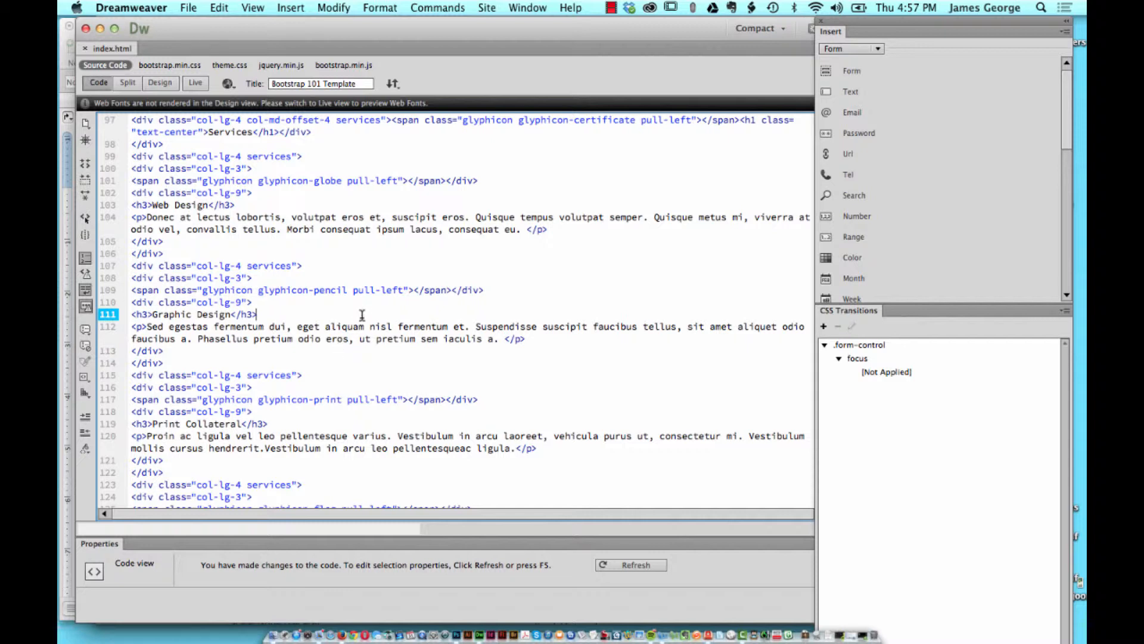
mouse_move(310, 345)
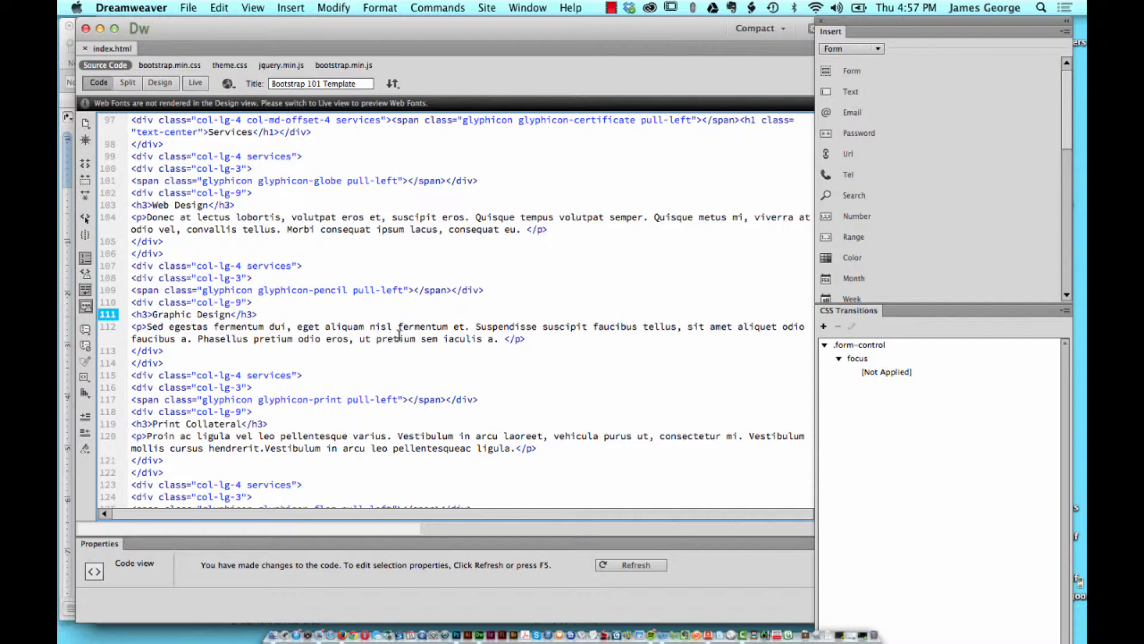
left_click(135, 326)
type(" class=\"")
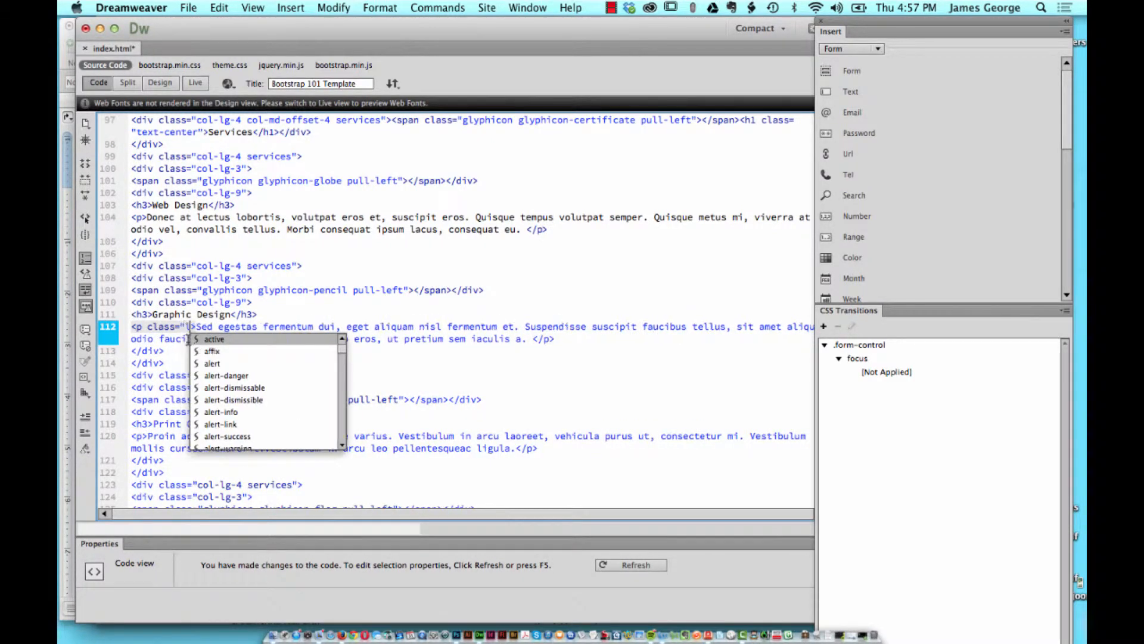
type("lowercase")
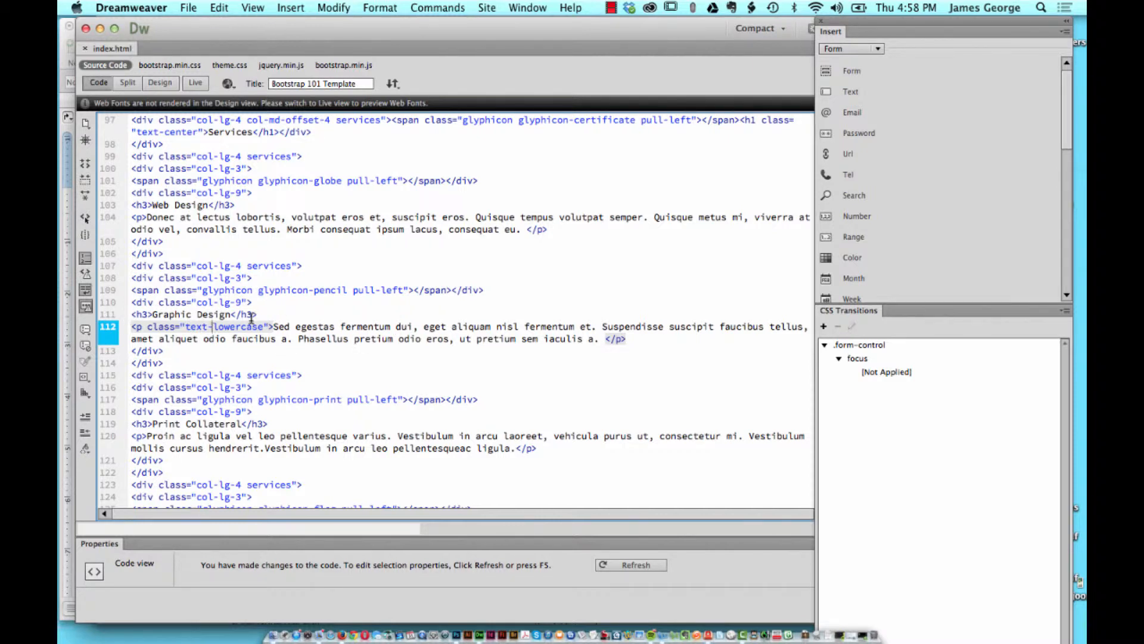
key("cmd+tab")
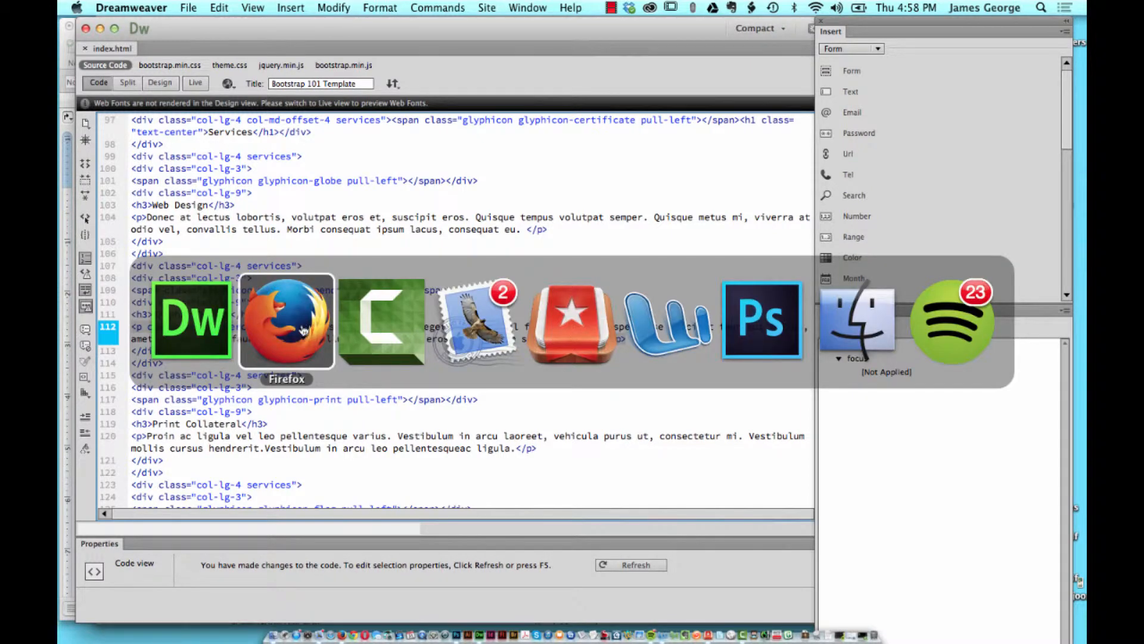
Bring Firefox forward and scroll to review the Graphic Design services paragraph.
left_click(286, 321)
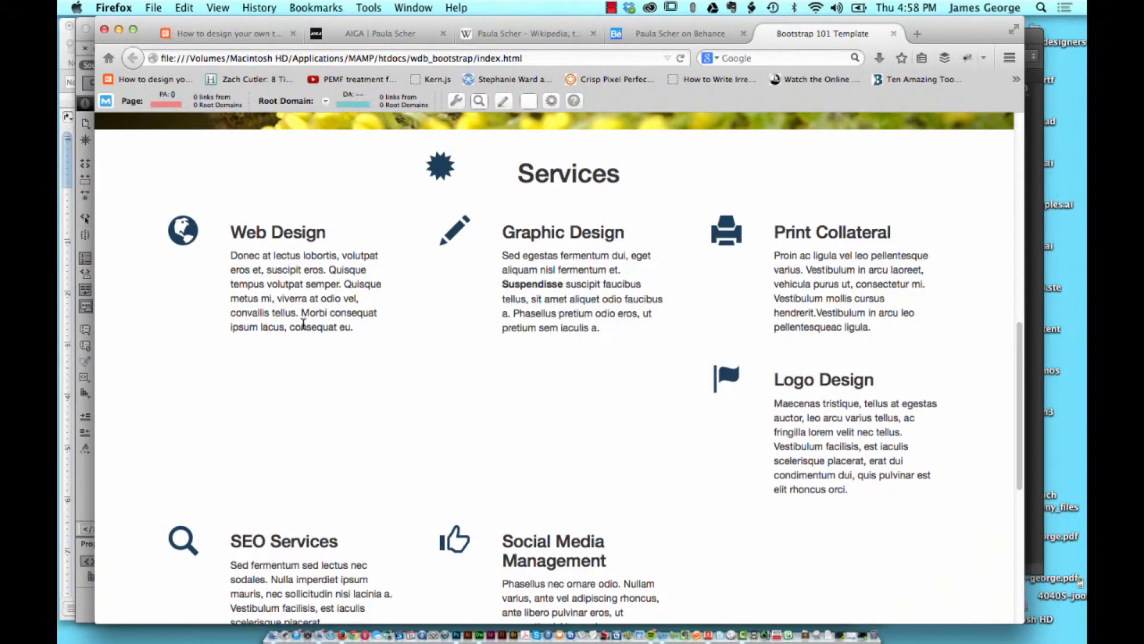
scroll("down", 3)
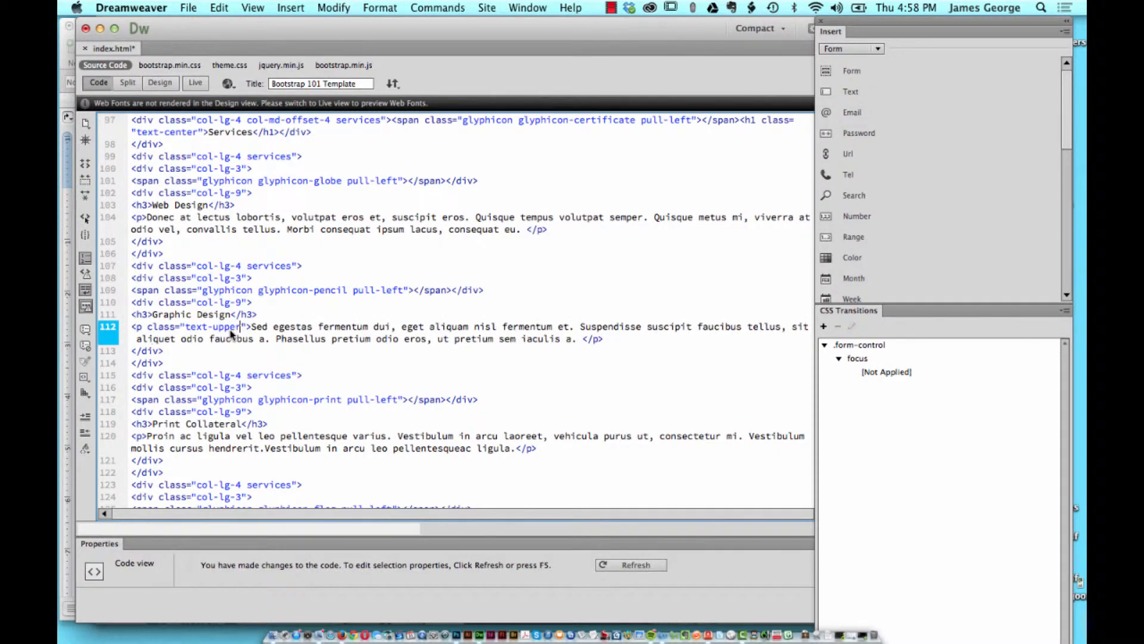
Finish the class as text-uppercase and check the all-caps paragraph in Firefox.
type("case")
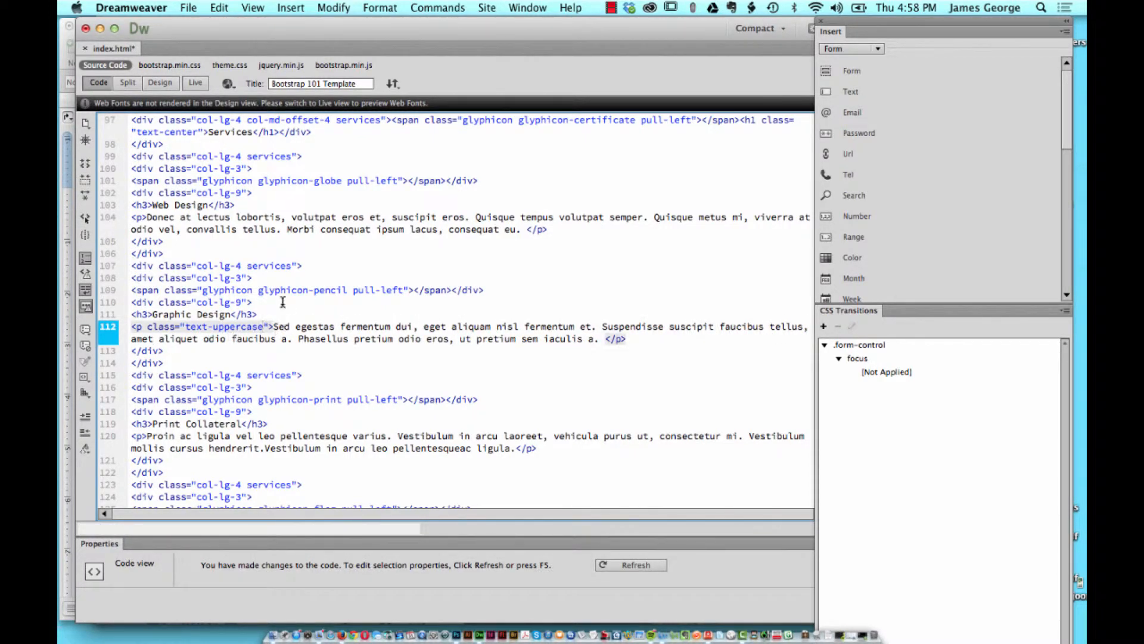
left_click(824, 33)
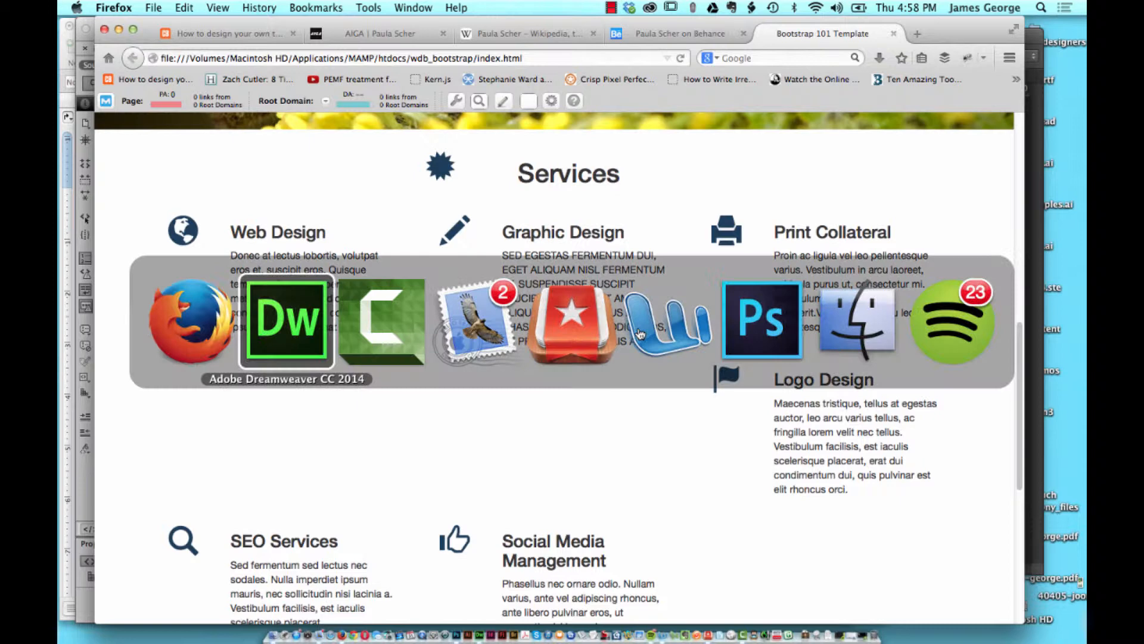
Back in the code editor, retype the class as text-capitalize.
left_click(287, 323)
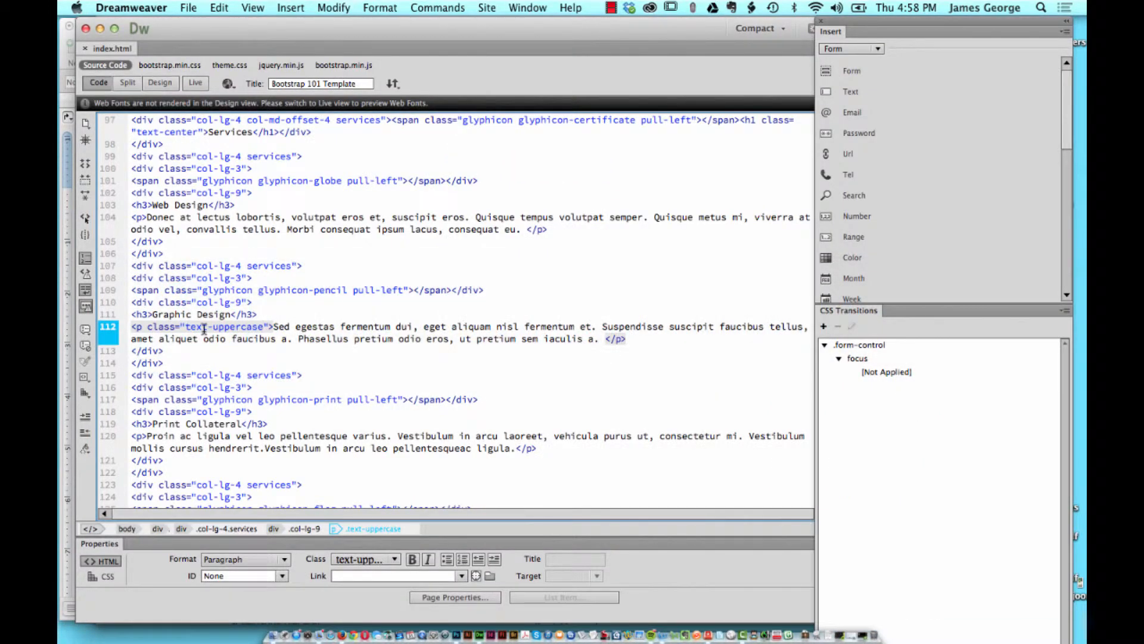
mouse_move(239, 326)
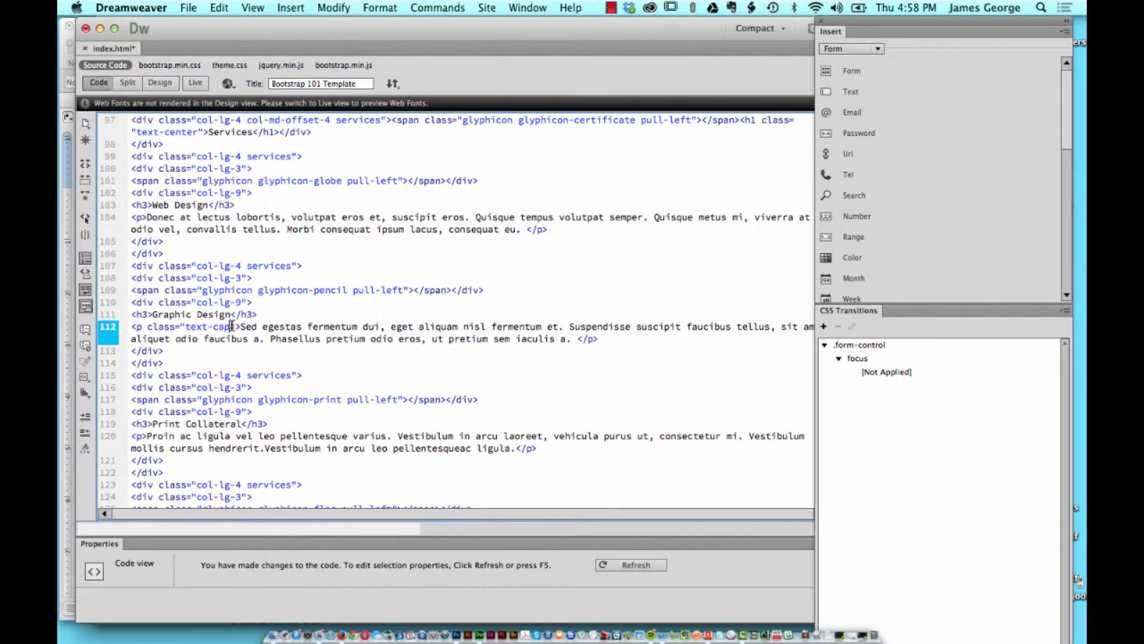
type("italize")
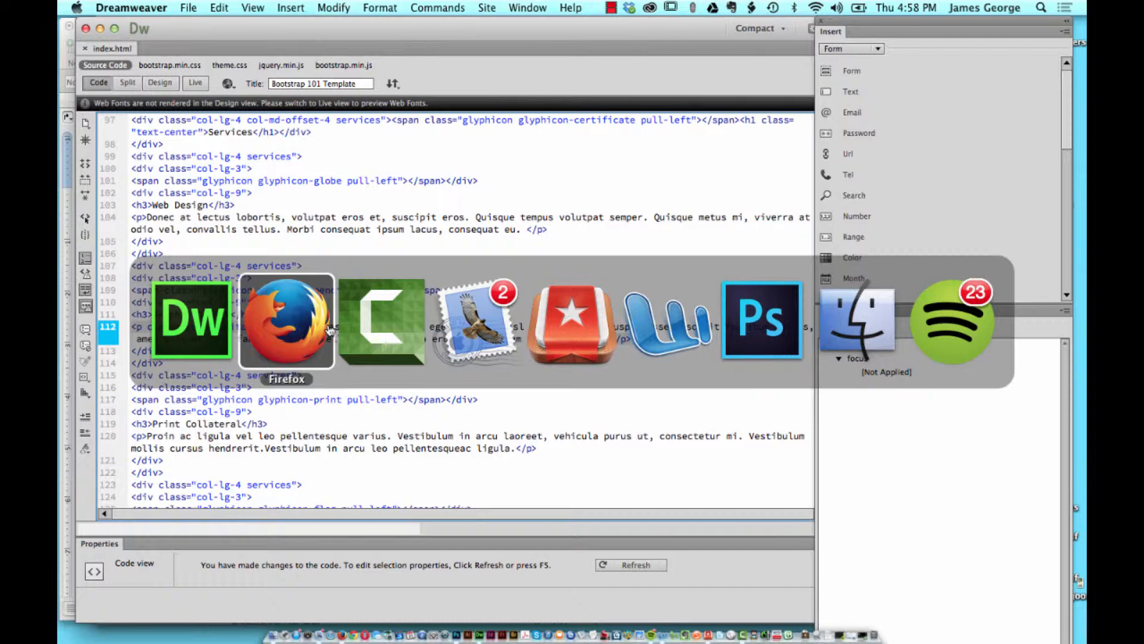
mouse_move(287, 337)
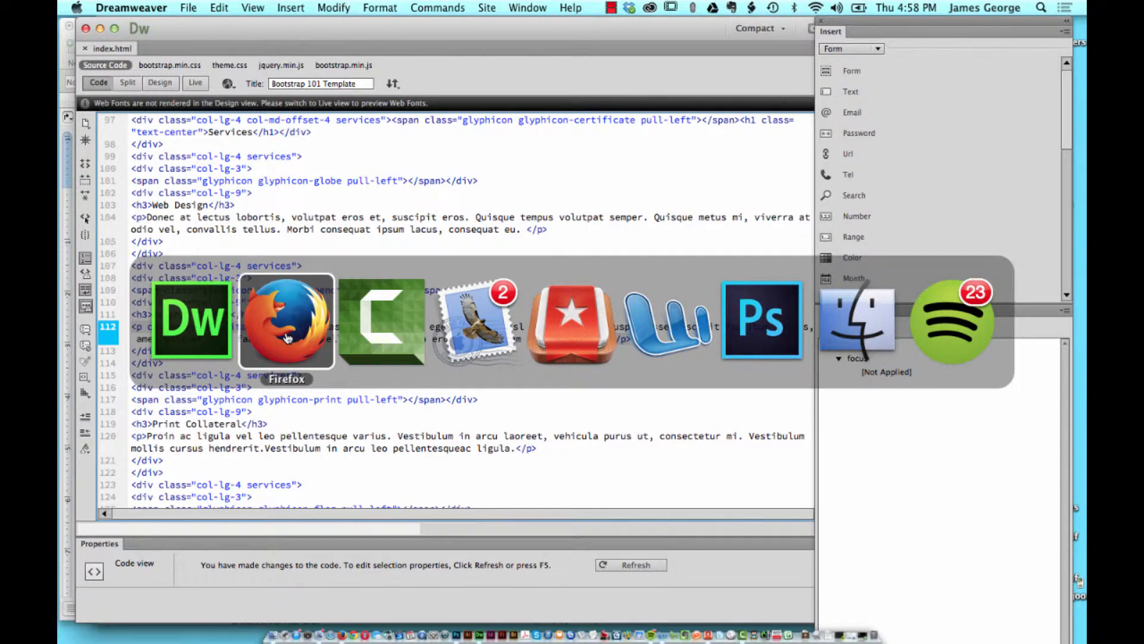
Switch to Firefox and scroll to the paragraph now shown with each word capitalized.
left_click(285, 321)
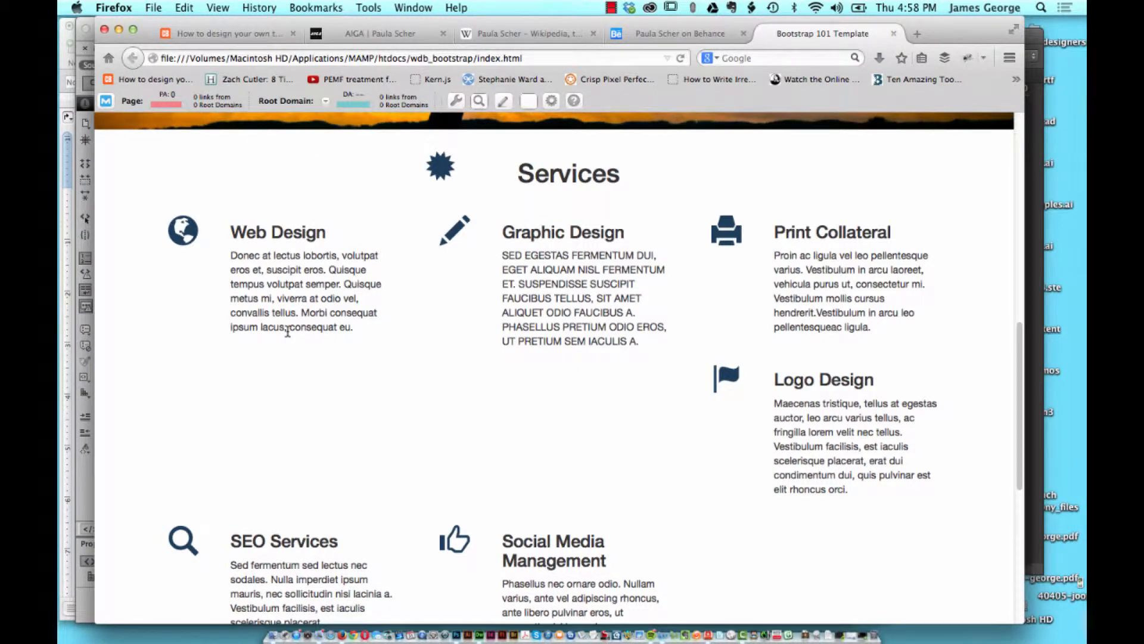
scroll("down", 3)
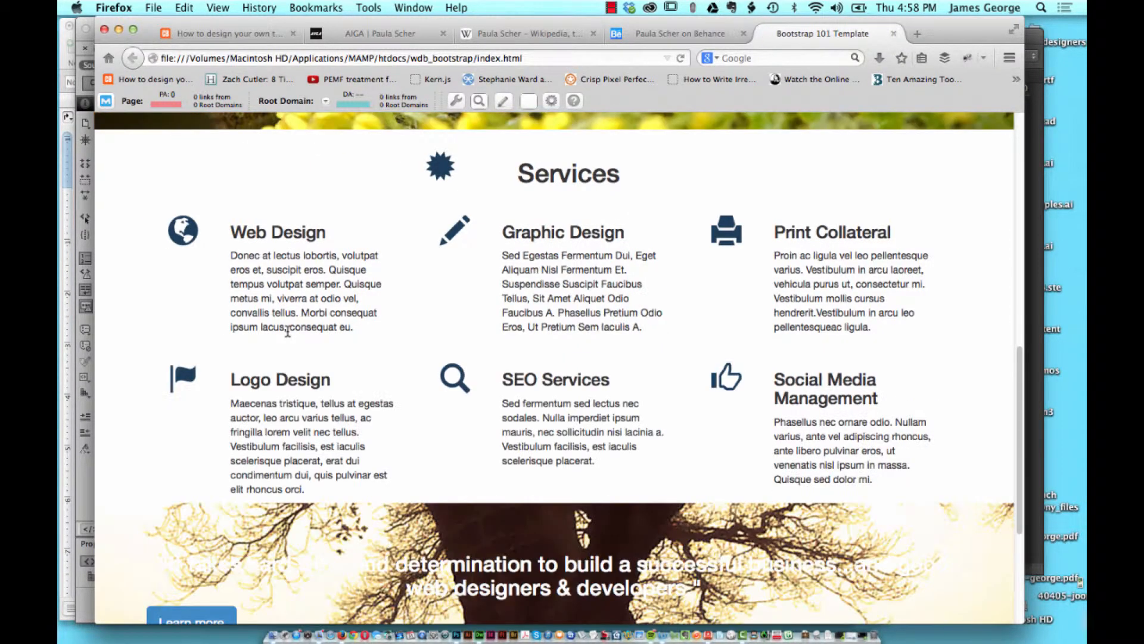